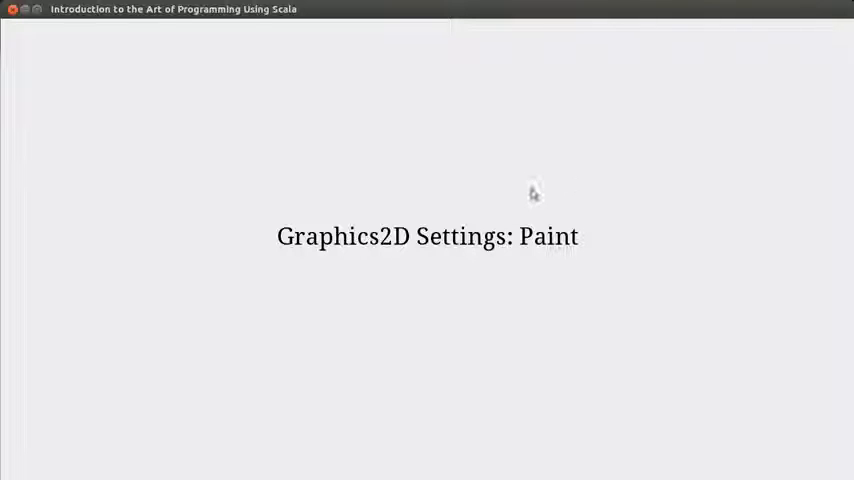
mouse_move(415, 263)
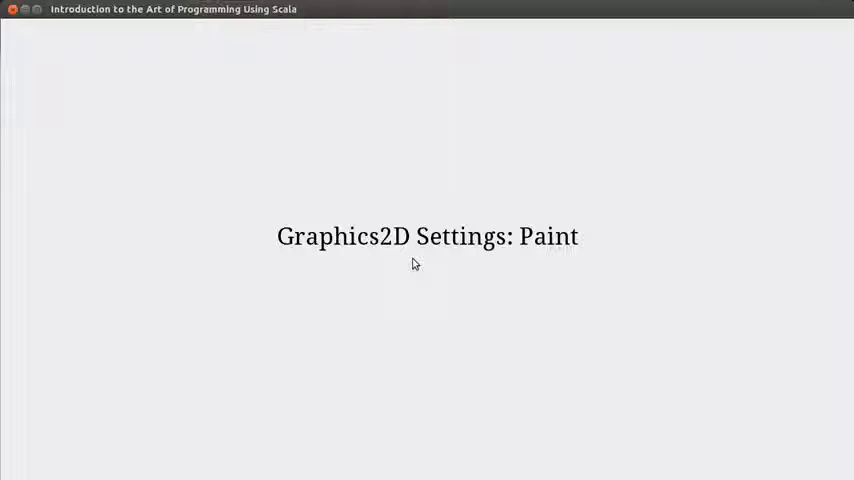
mouse_move(121, 107)
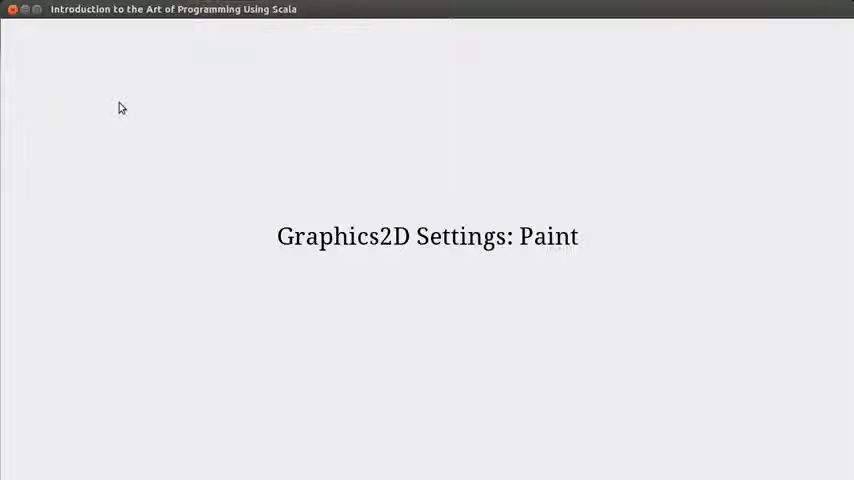
mouse_move(390, 287)
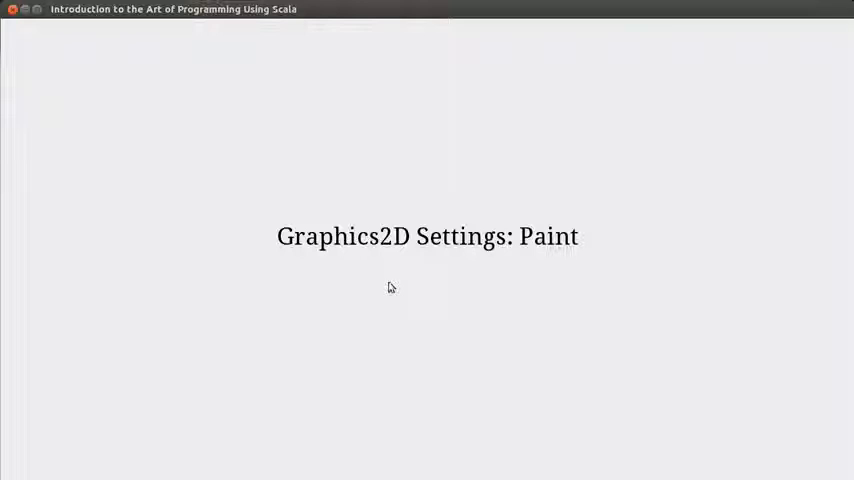
mouse_move(334, 141)
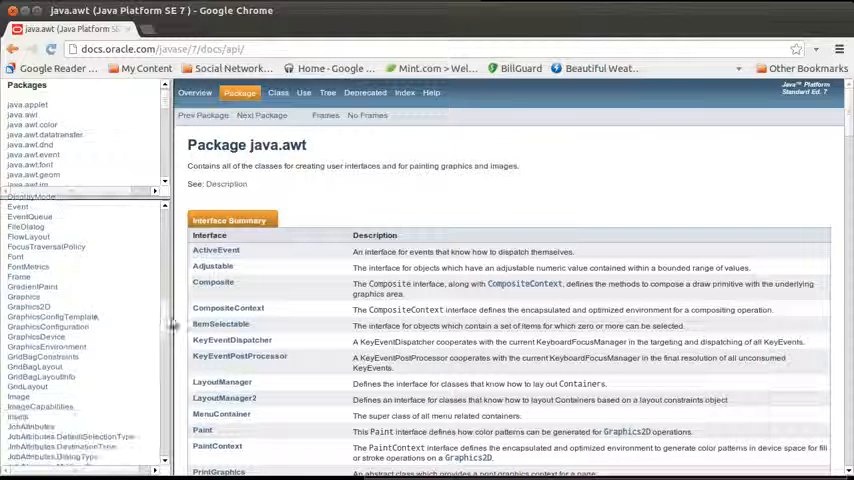
Open the Graphics2D class page and scroll down to its Method Summary table.
left_click(29, 307)
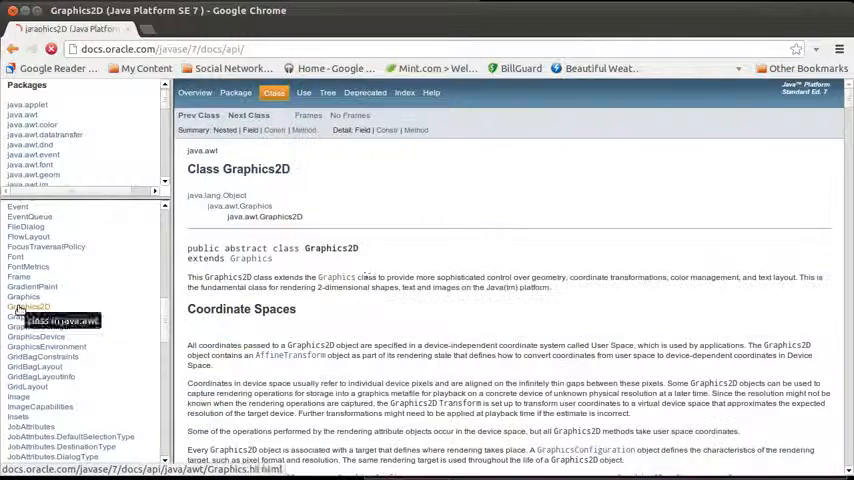
scroll("down", 3)
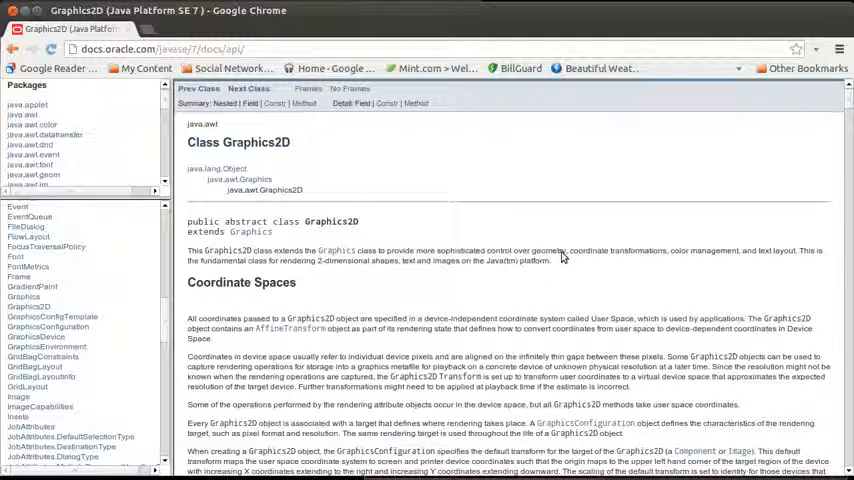
scroll("down", 3)
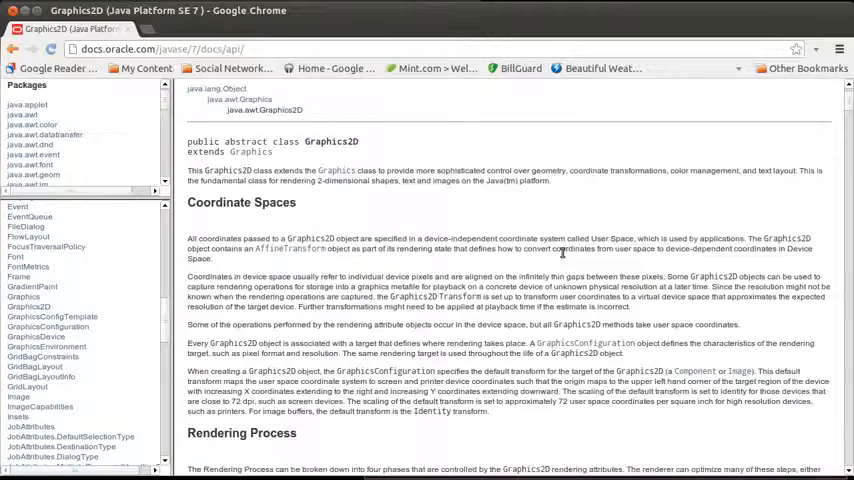
scroll("down", 3)
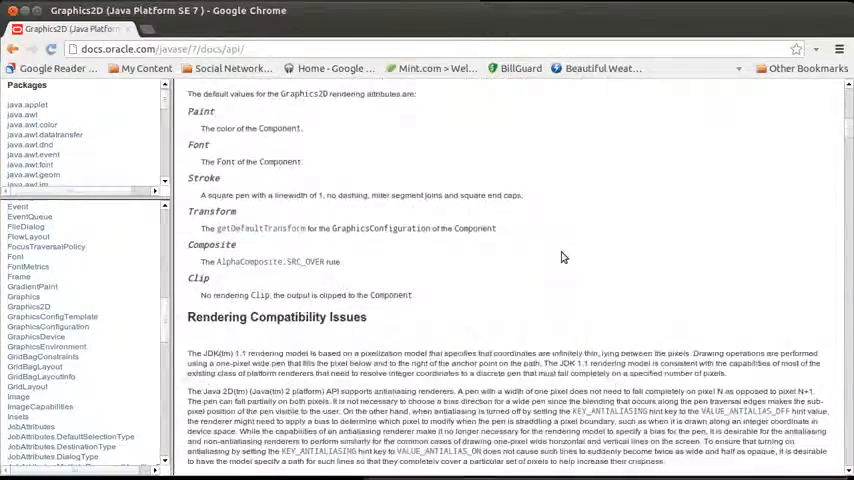
scroll("down", 3)
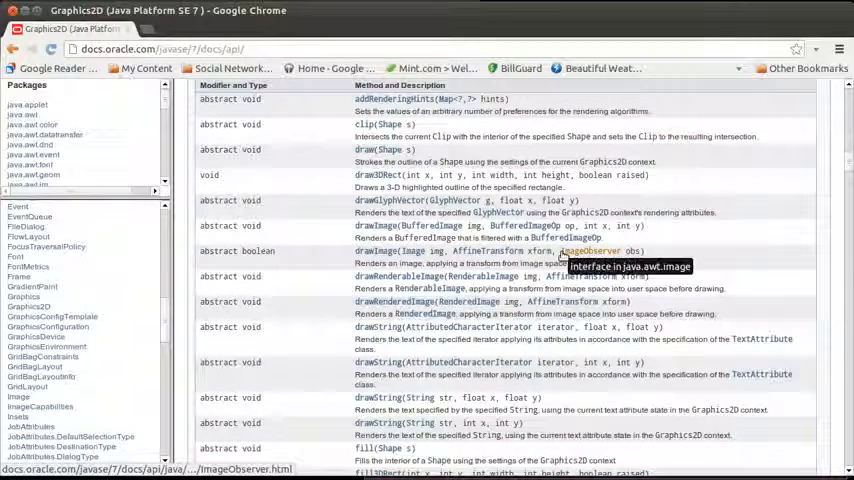
mouse_move(755, 242)
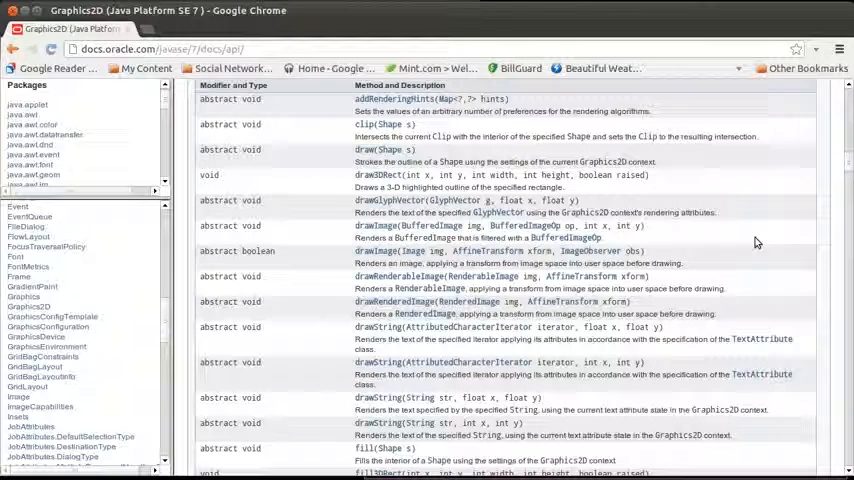
scroll("down", 3)
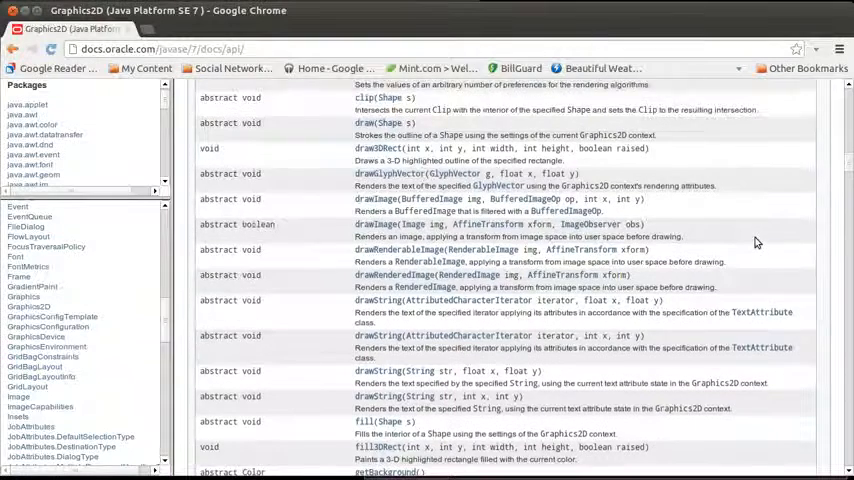
scroll("down", 3)
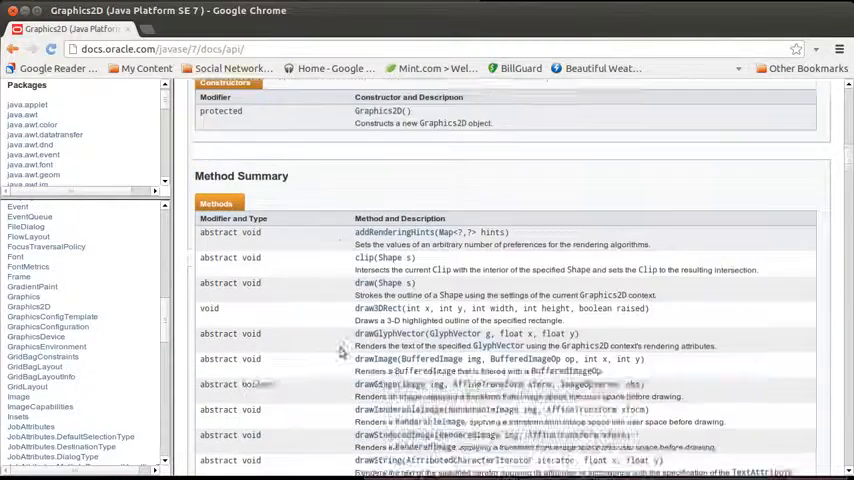
scroll("down", 3)
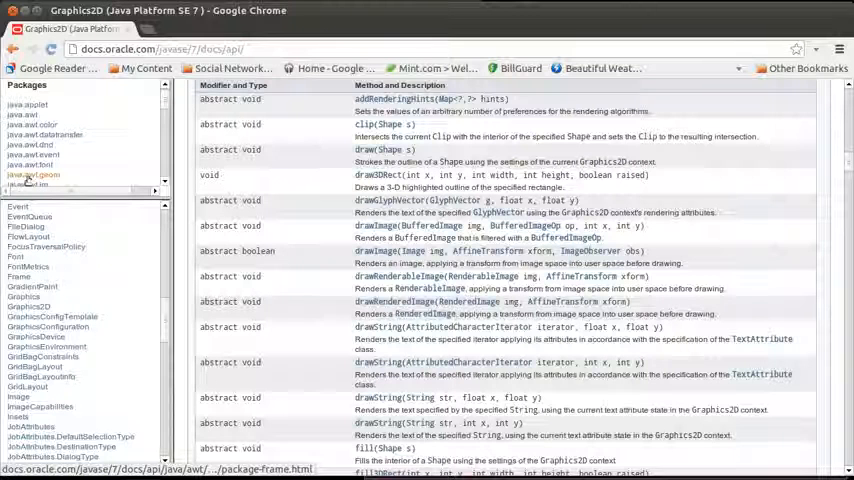
List the java.awt.geom package's interfaces and classes in the class frame.
left_click(33, 174)
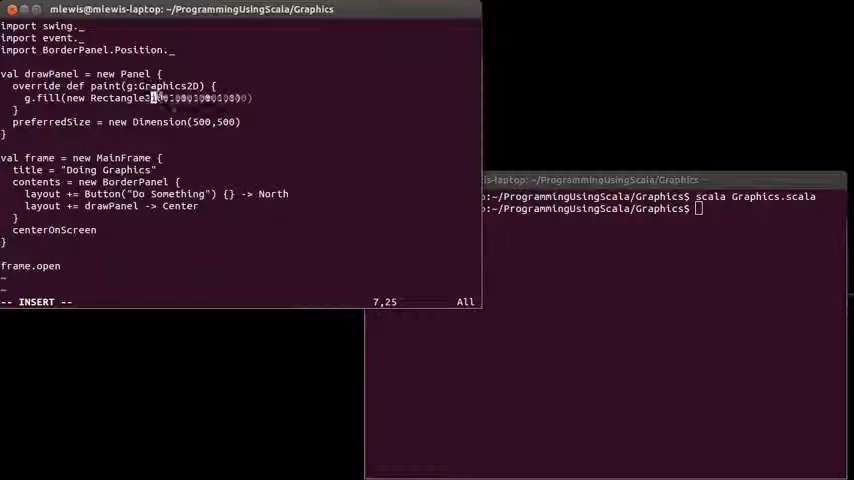
Enter 100,100,100,100 as the Rectangle2D.Double constructor arguments in g.fill.
type("100,100,100,100")
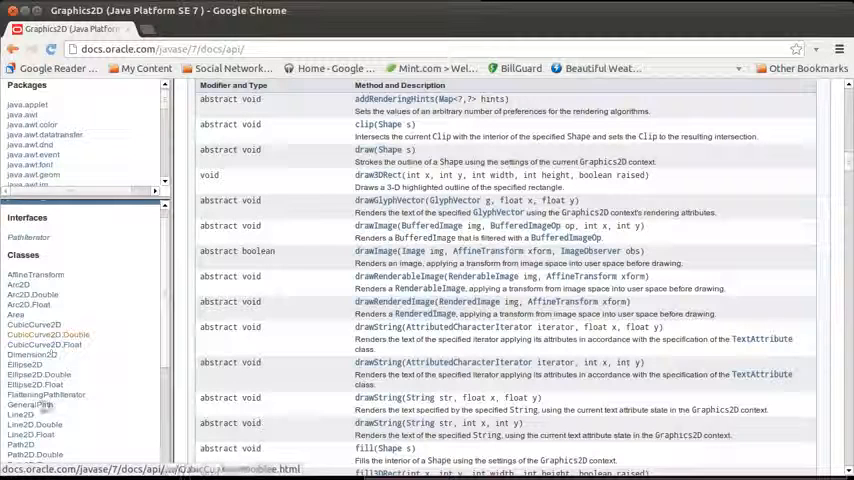
scroll("down", 3)
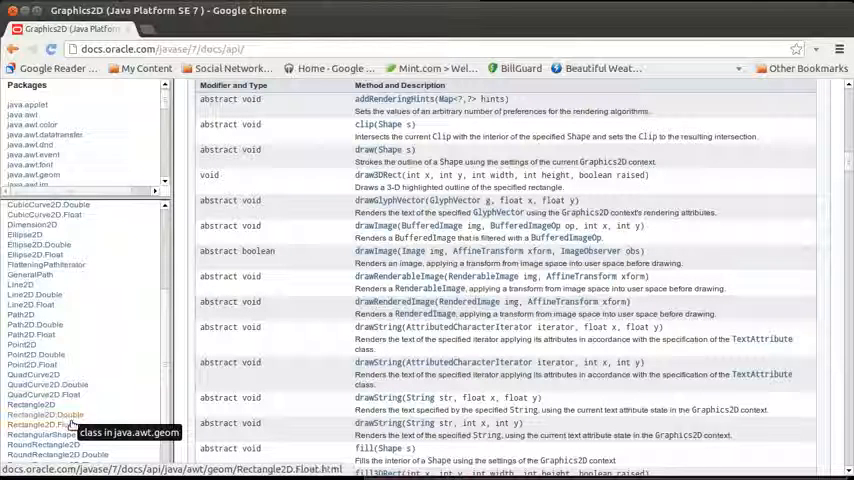
mouse_move(45, 414)
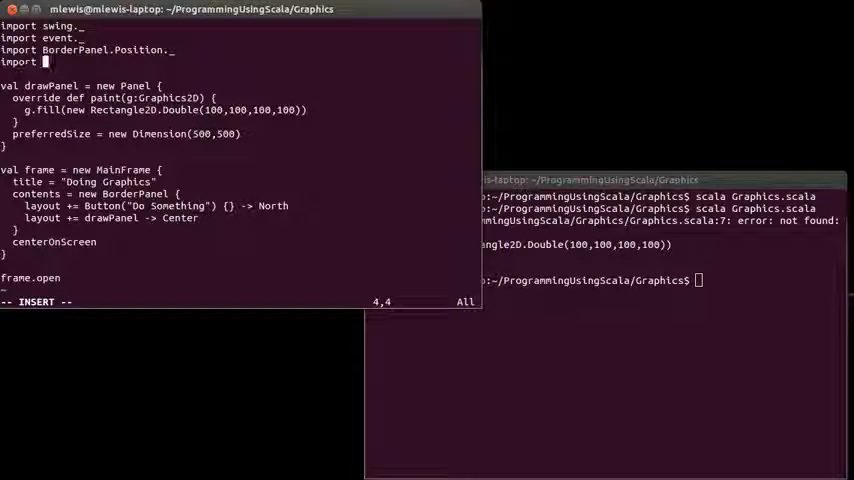
Type 'java.awt.' on the new import line for the geom package.
type("java.awt.geom._")
left_click(606, 280)
type("scala Graphics.scala")
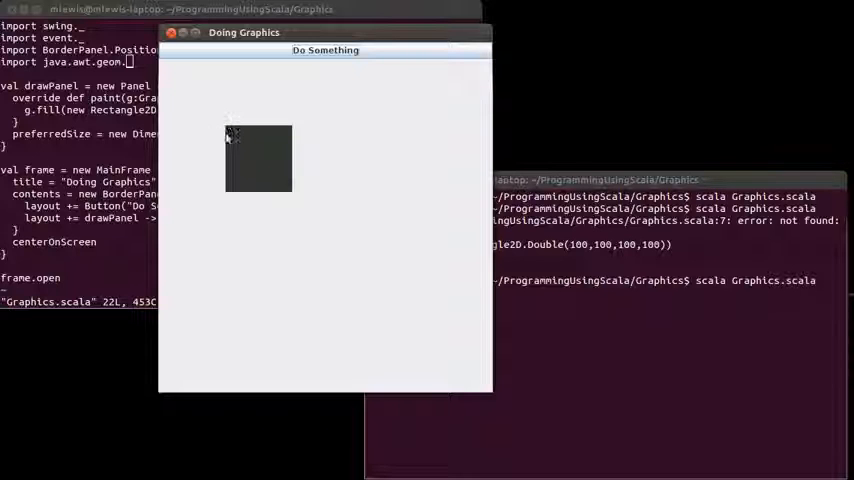
mouse_move(233, 196)
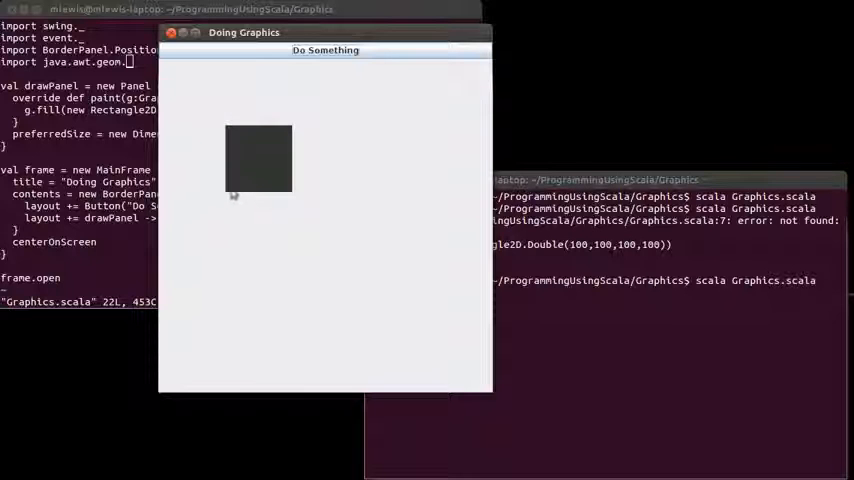
mouse_move(213, 153)
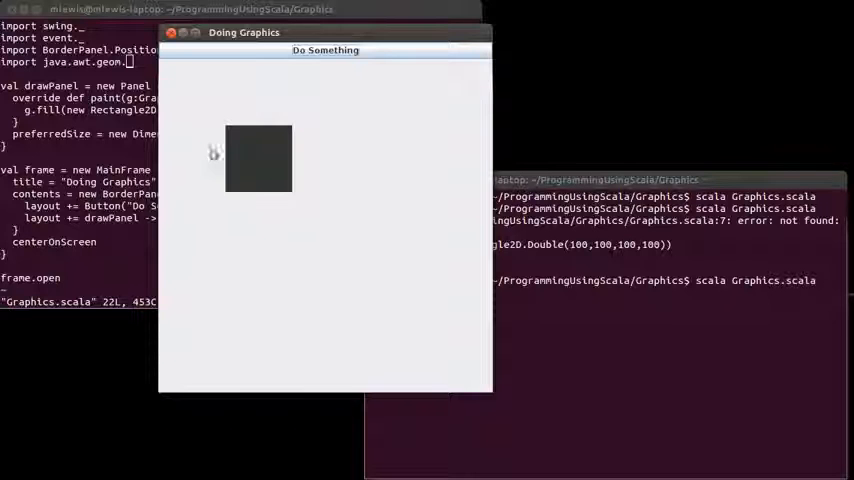
mouse_move(227, 71)
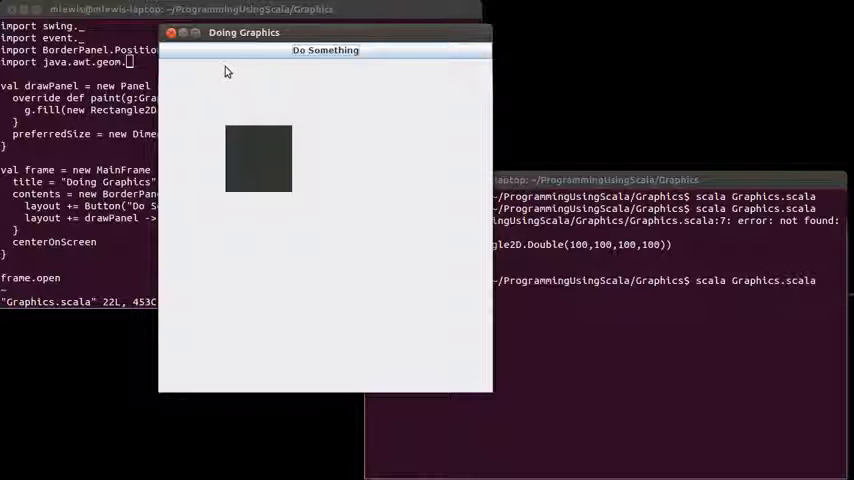
mouse_move(190, 64)
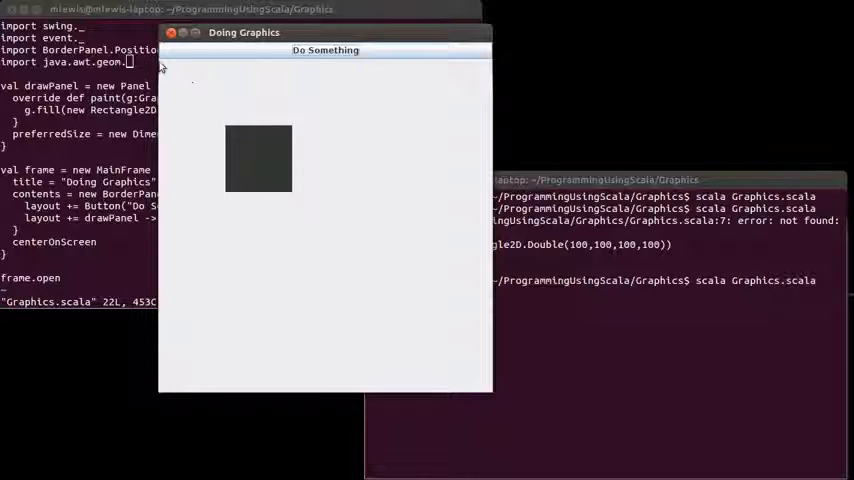
mouse_move(308, 76)
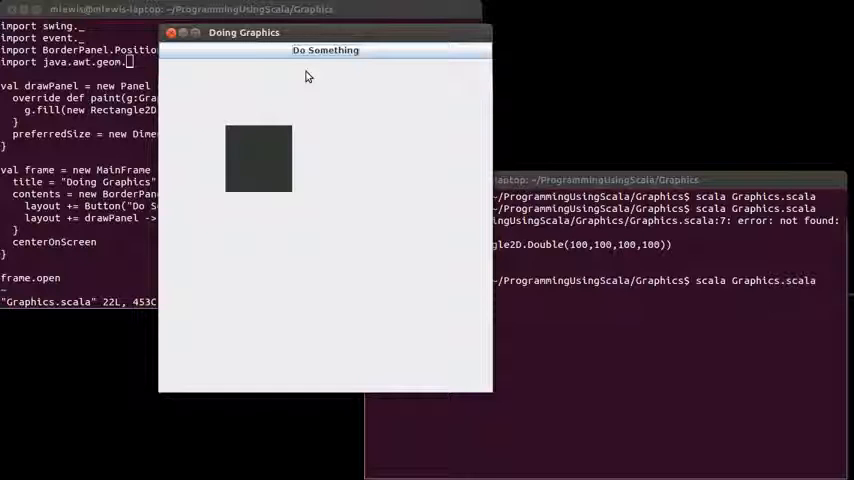
mouse_move(302, 77)
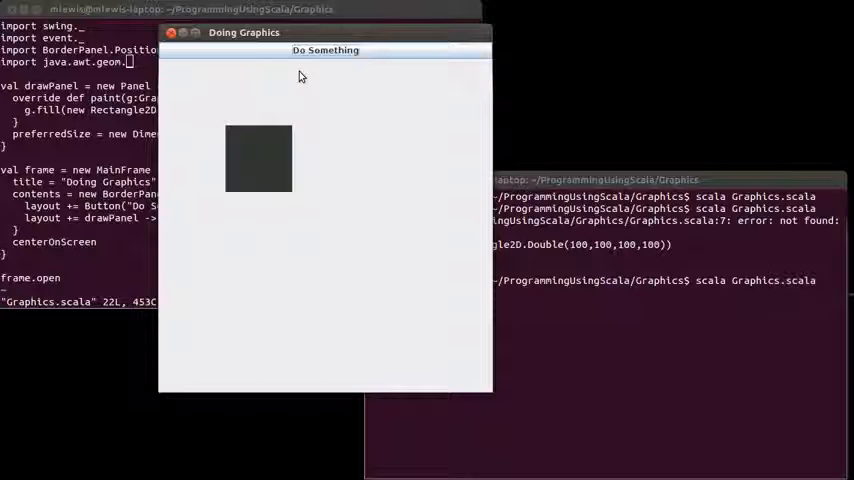
mouse_move(215, 168)
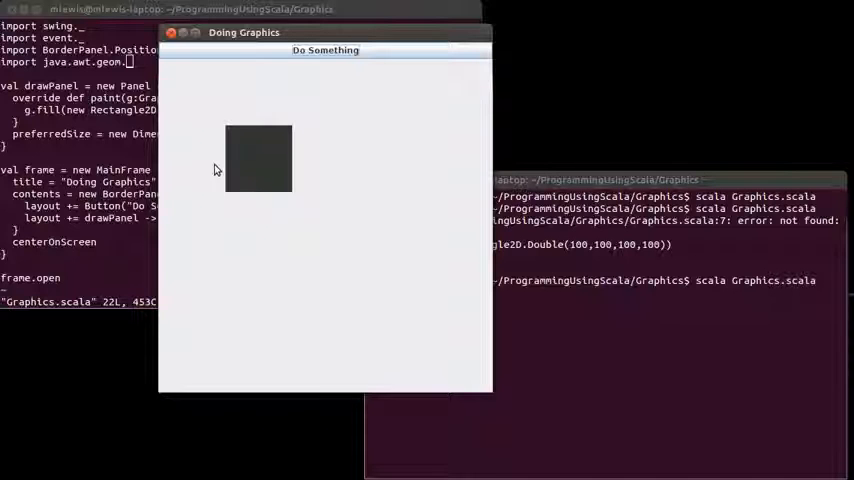
mouse_move(312, 232)
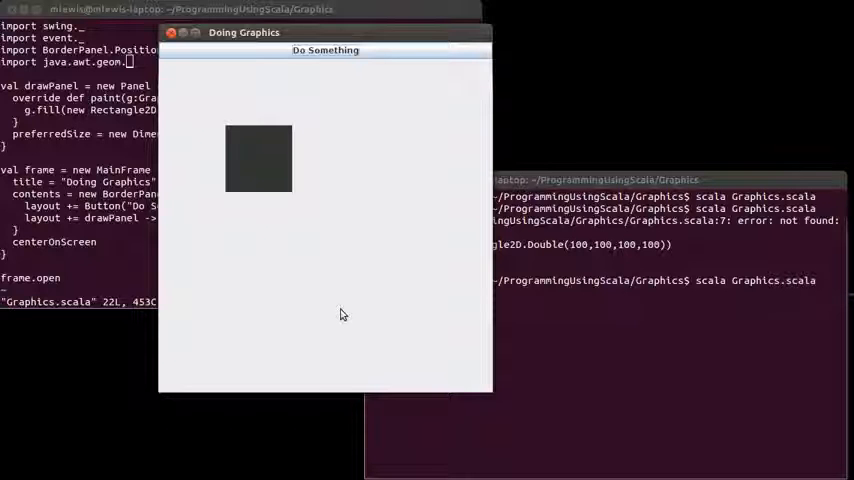
mouse_move(240, 88)
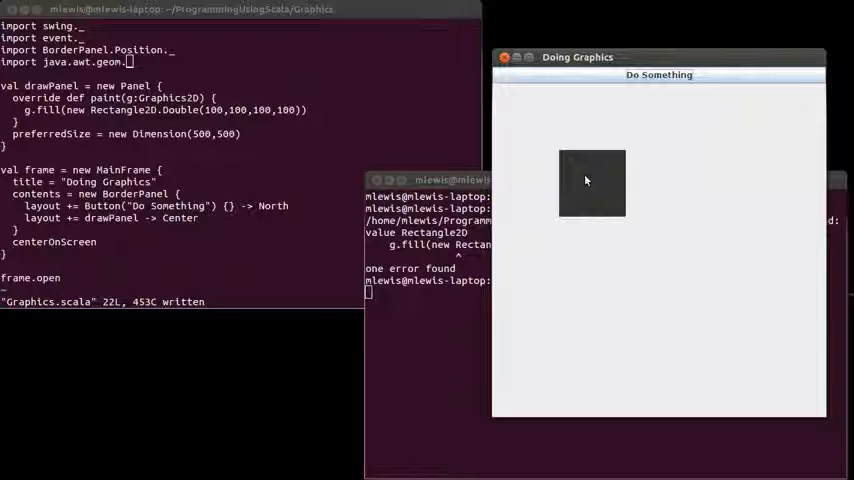
mouse_move(727, 185)
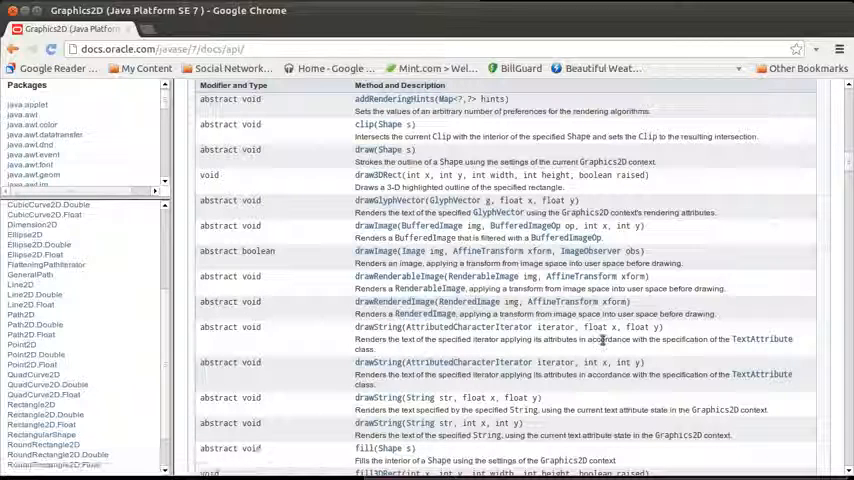
Scroll the Graphics2D method summary to setPaint and select its Paint parameter.
scroll("down", 3)
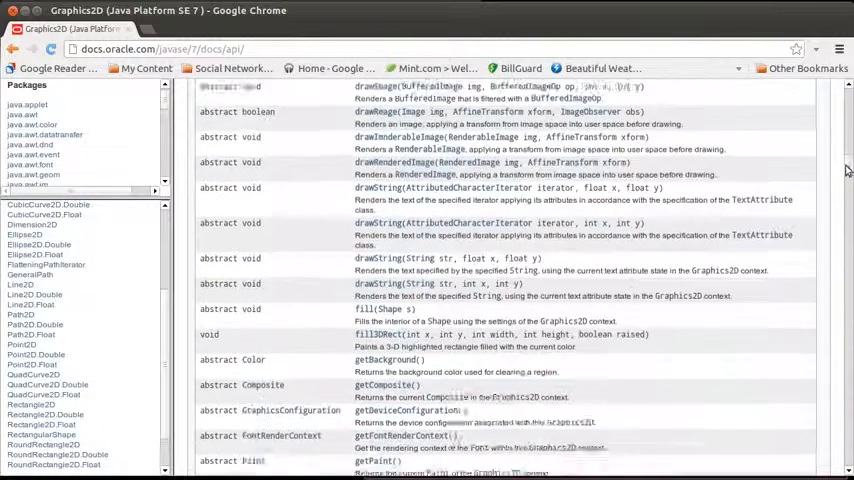
scroll("down", 3)
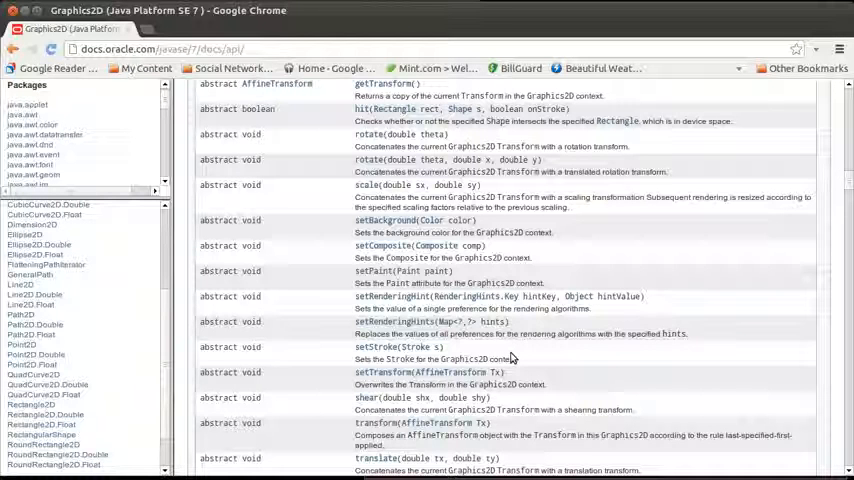
double_click(432, 271)
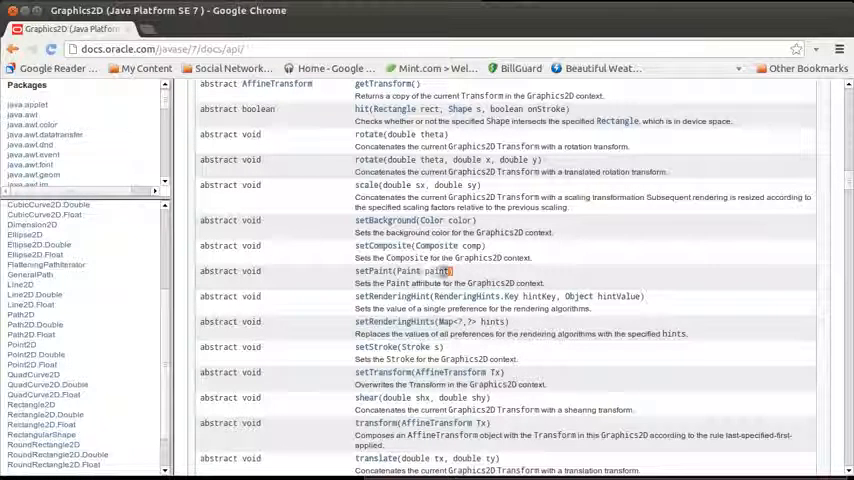
double_click(400, 271)
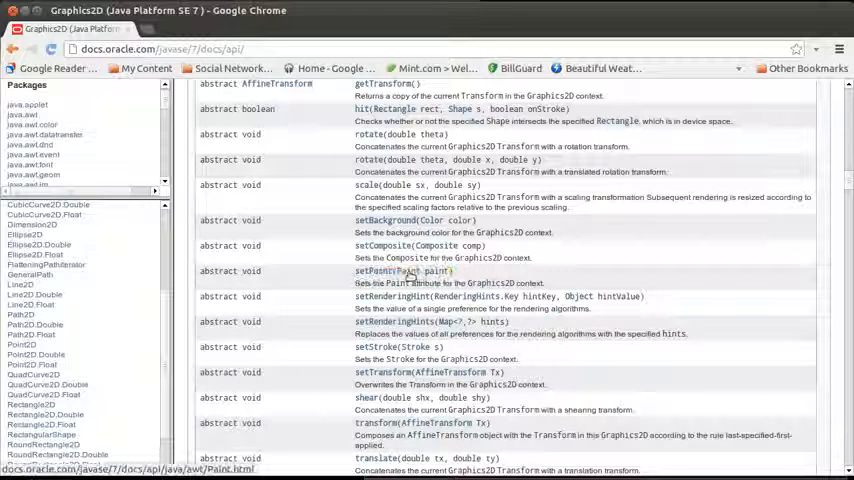
Follow setPaint's Paint link to the Interface Paint documentation page.
left_click(373, 271)
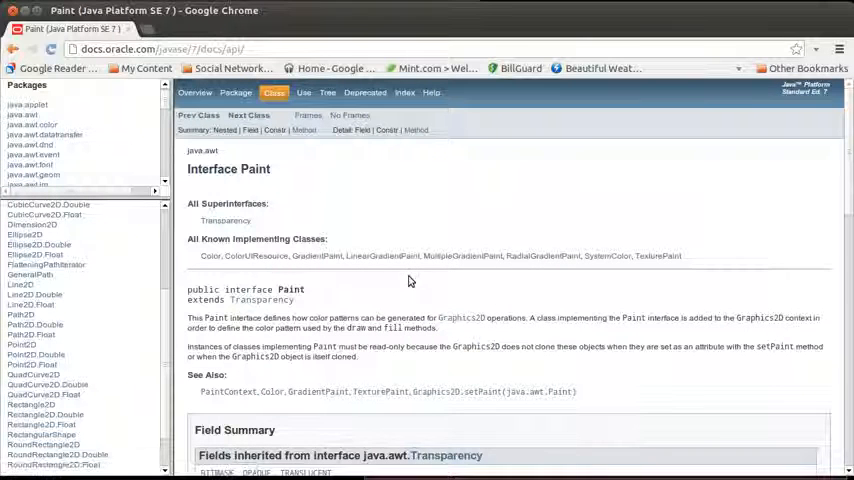
mouse_move(211, 271)
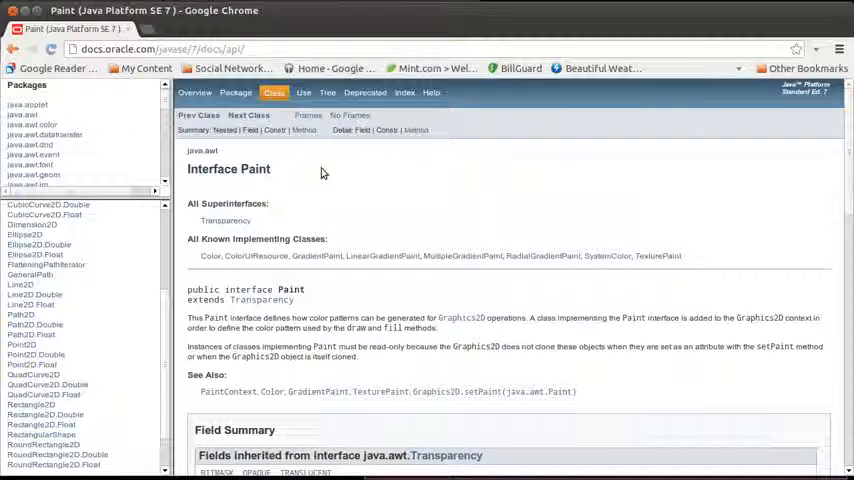
mouse_move(15, 52)
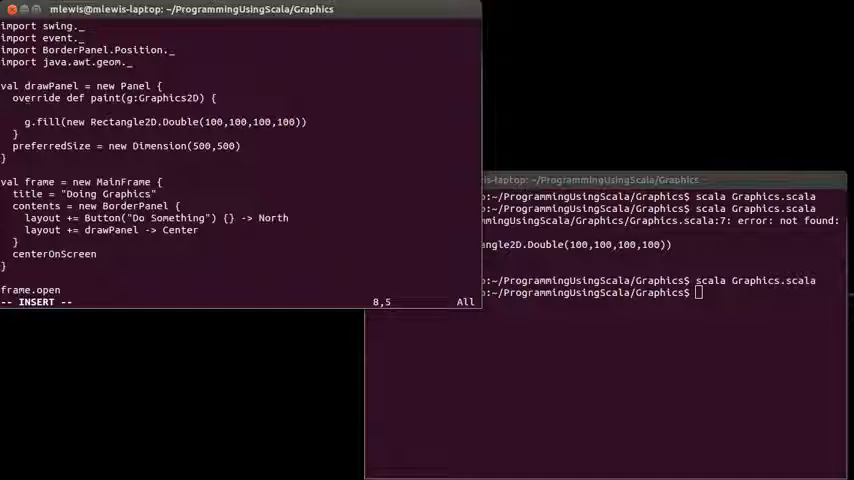
Add g.setPaint(Color.red) before the rectangle fill and begin a java.awt import line.
type("g.setPaint(")
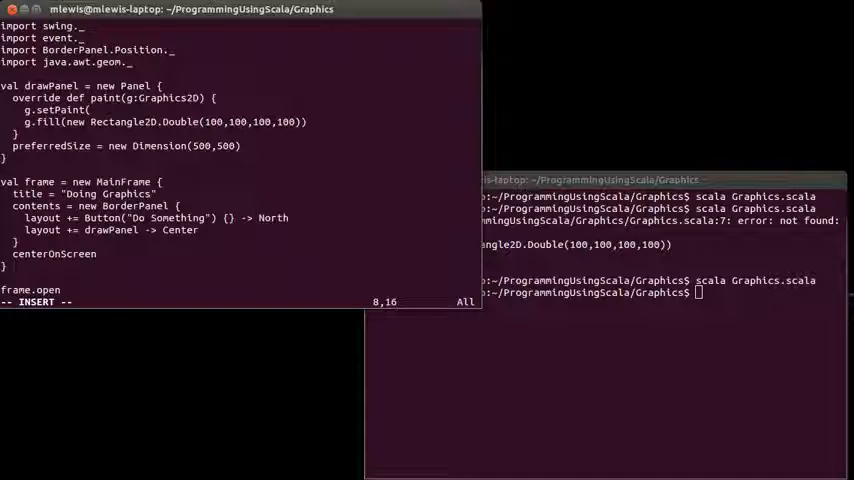
type("Color.red")
left_click(240, 73)
type("impor")
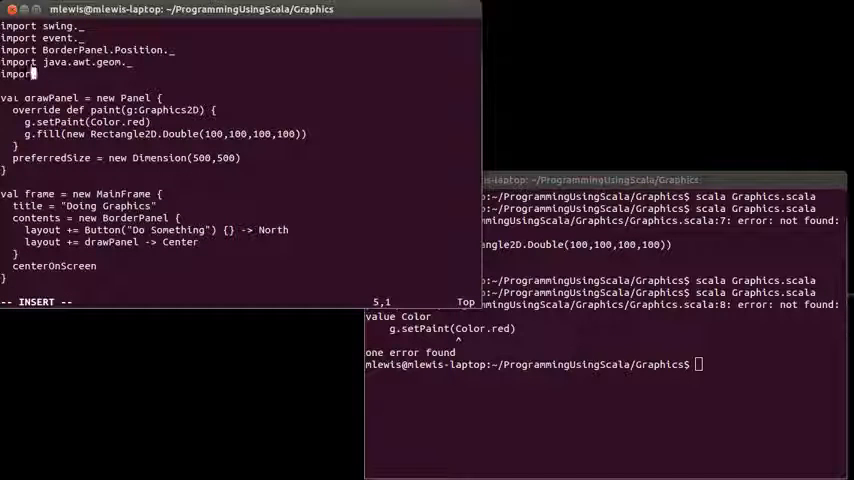
type("java.a")
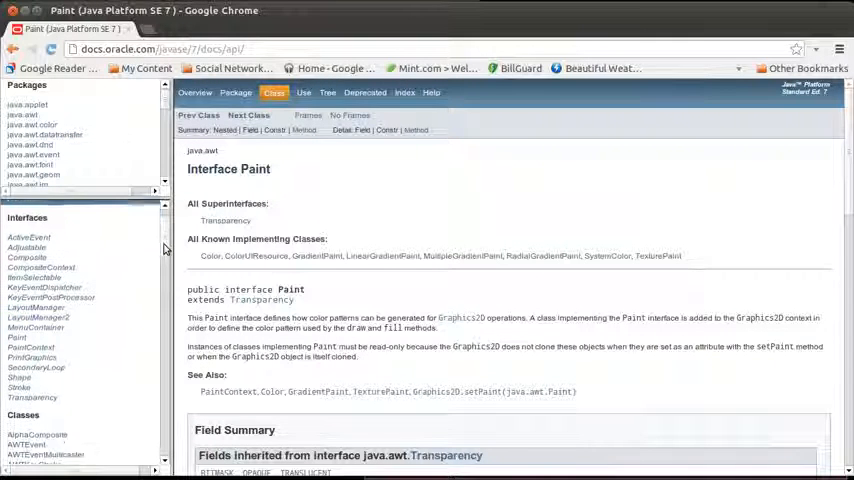
Scroll All Classes to the gradient paint classes and select the java.awt package name.
scroll("down", 3)
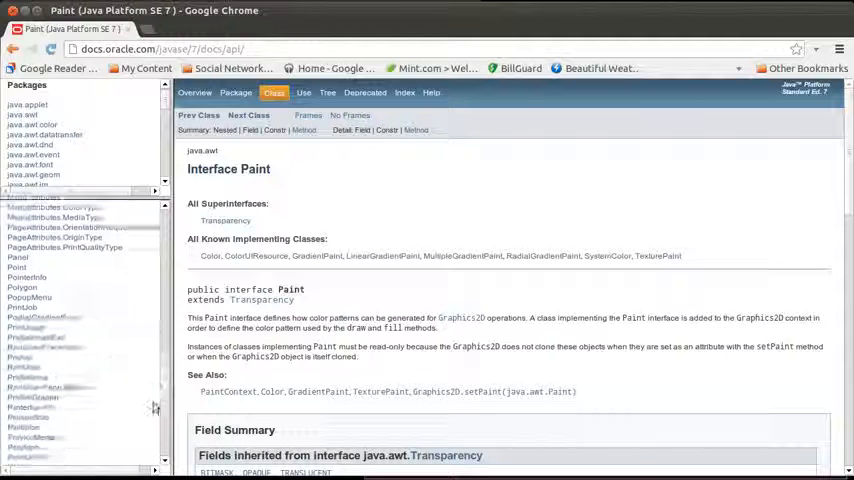
scroll("down", 3)
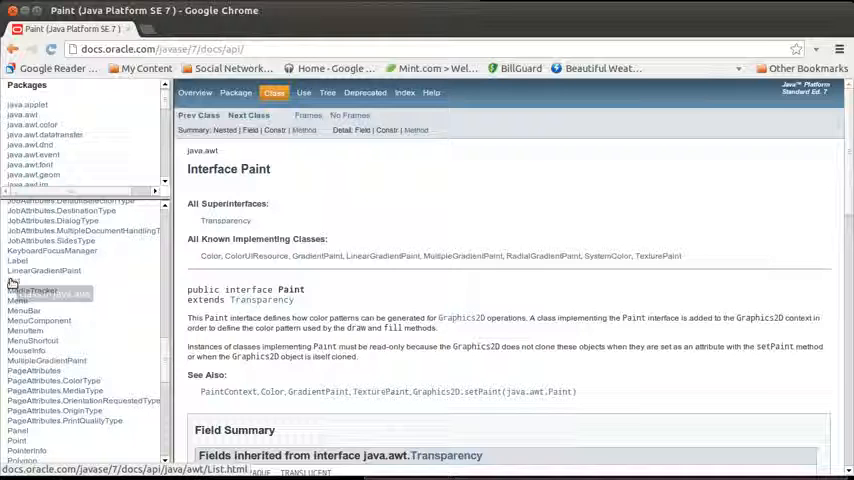
mouse_move(20, 280)
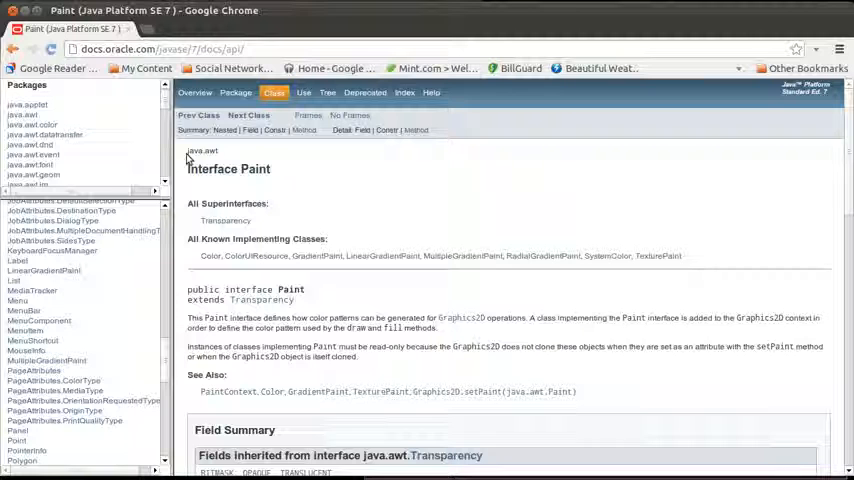
double_click(202, 150)
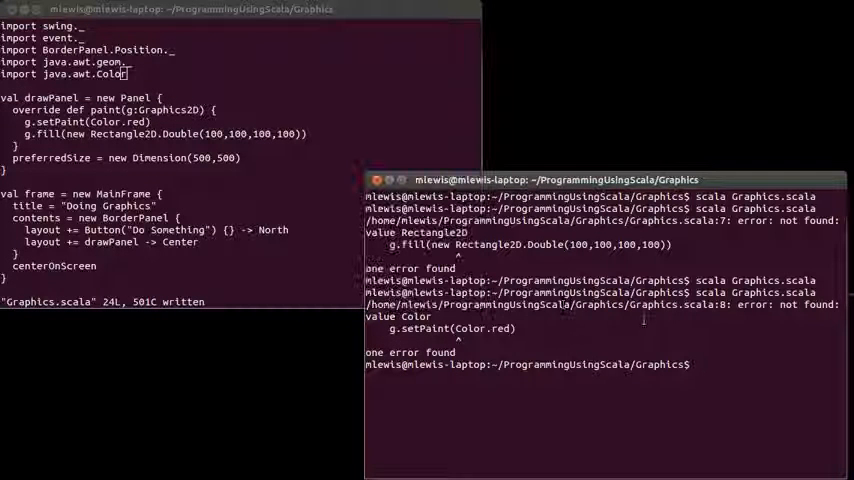
Run the red square, then start filling an Ellipse2D.Double at 300,200.
key("Return")
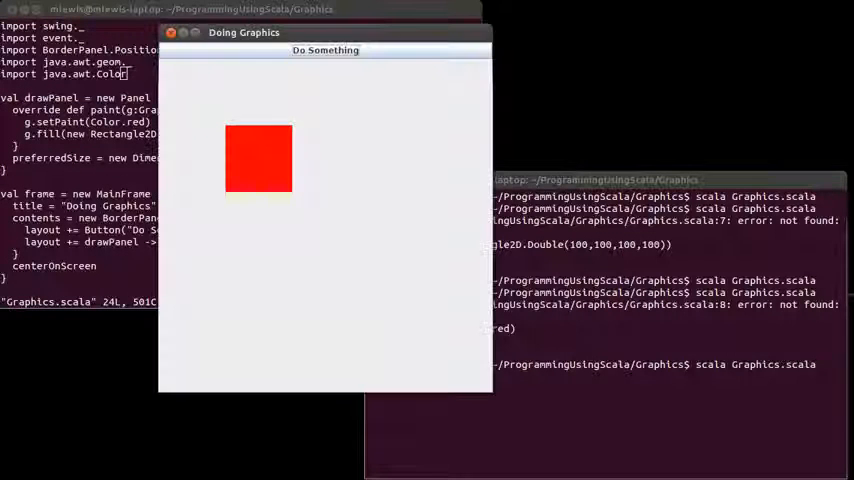
mouse_move(328, 158)
type("g.")
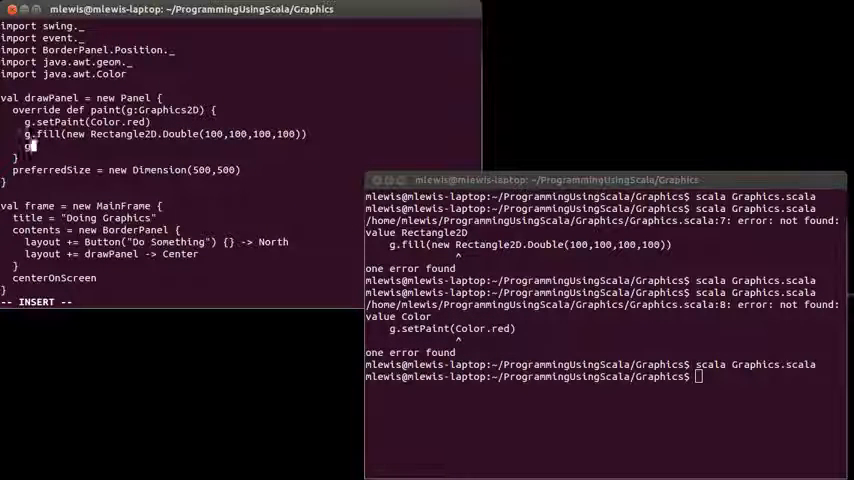
type("fill")
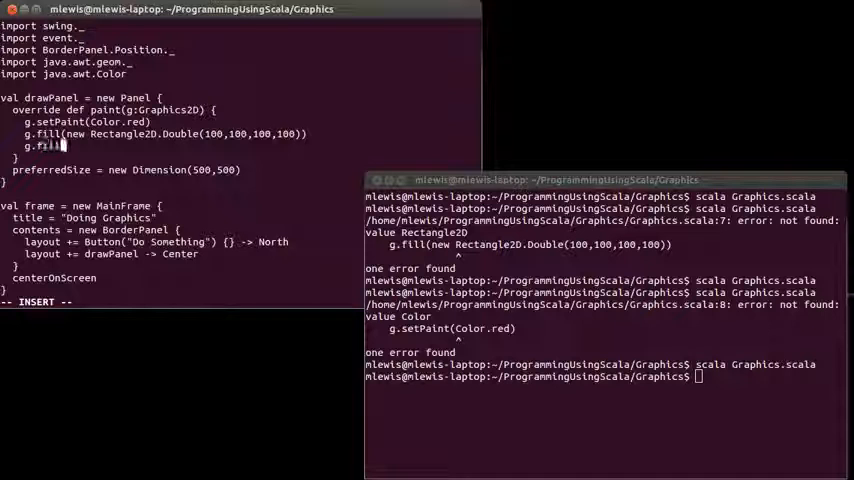
type("ne")
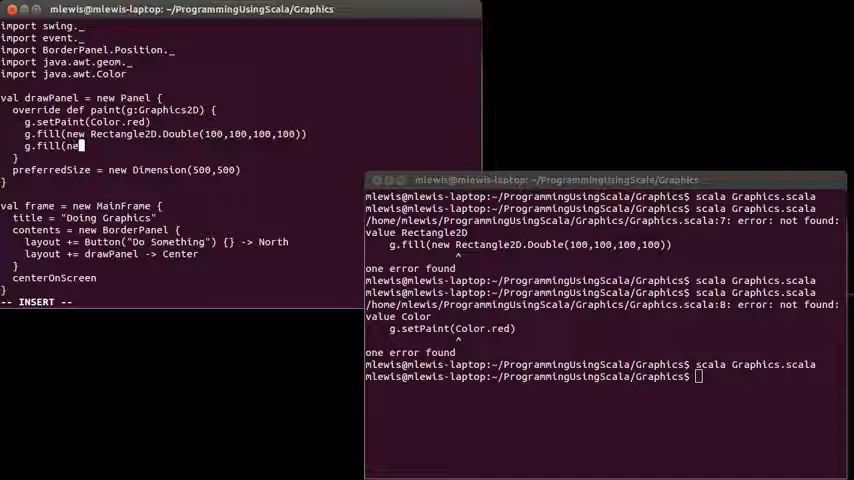
type("Elli")
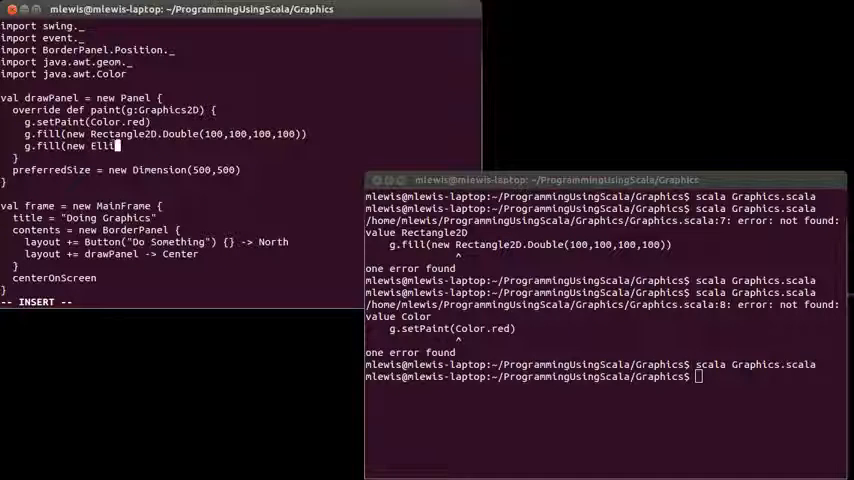
type("pse2D.Do")
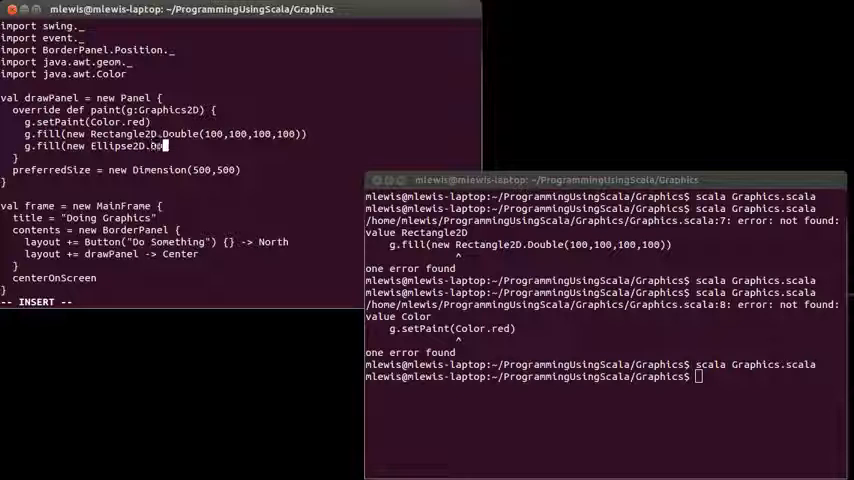
type("uble(")
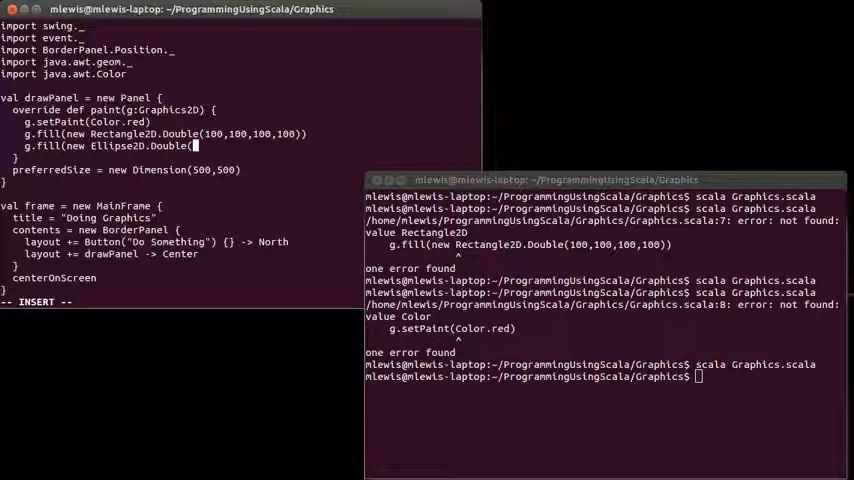
type("3")
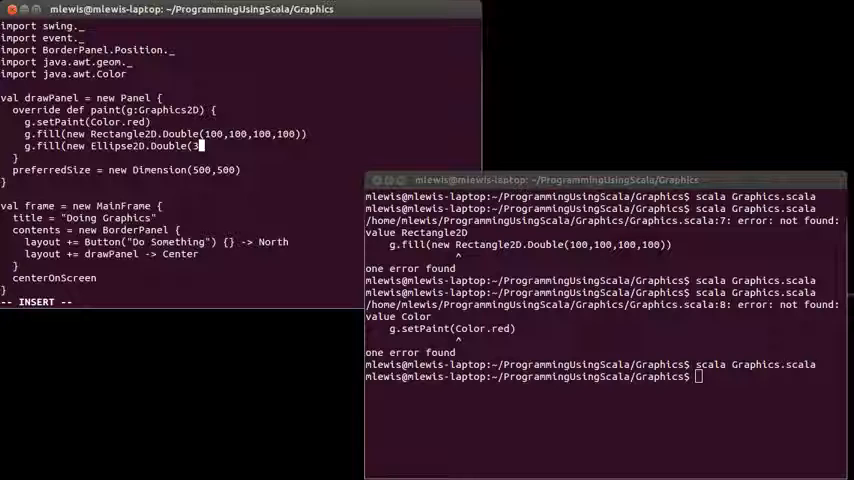
type("00,200,100,200))")
left_click(606, 376)
type("scala Graphics.scala")
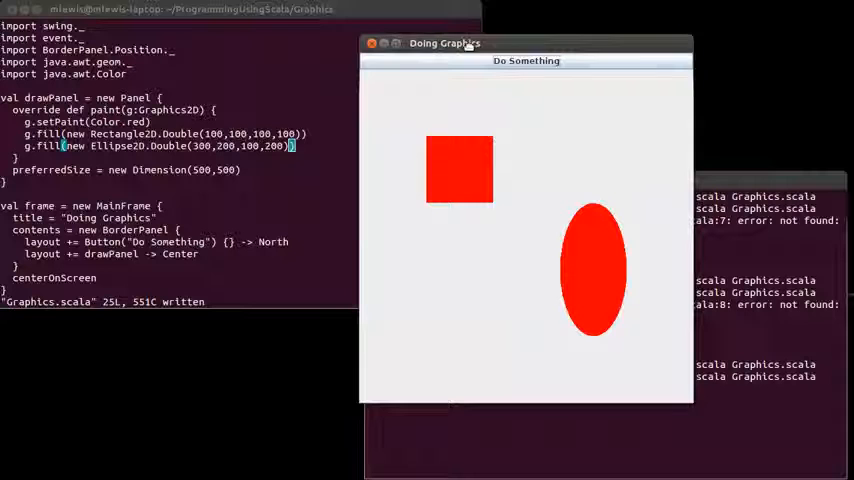
mouse_move(420, 157)
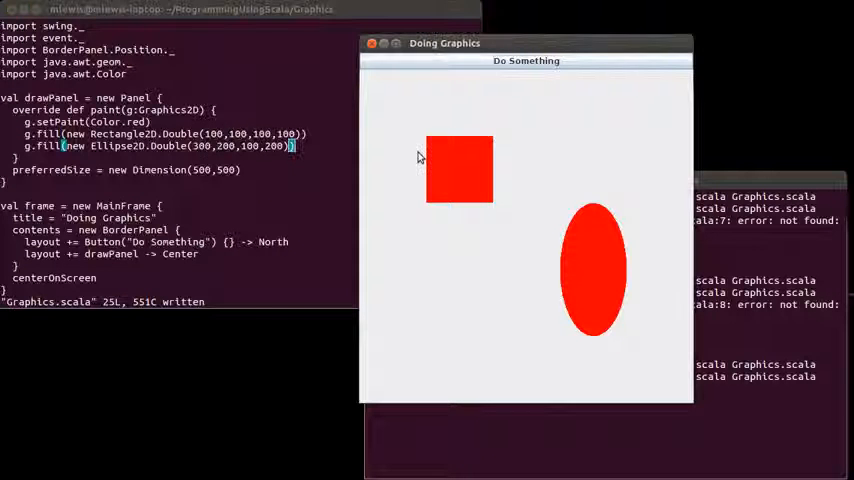
mouse_move(562, 218)
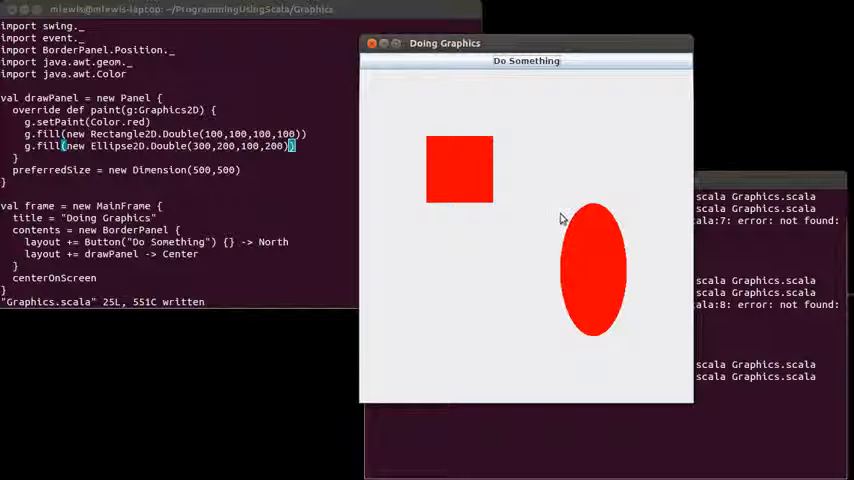
mouse_move(560, 210)
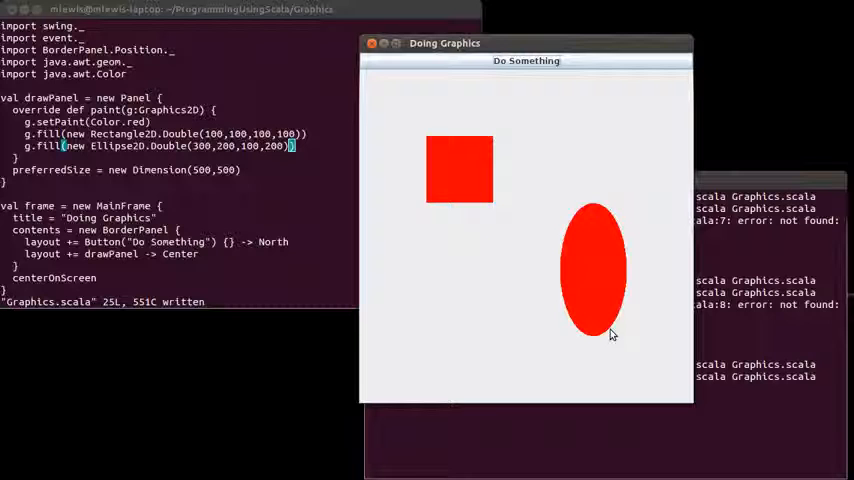
mouse_move(568, 218)
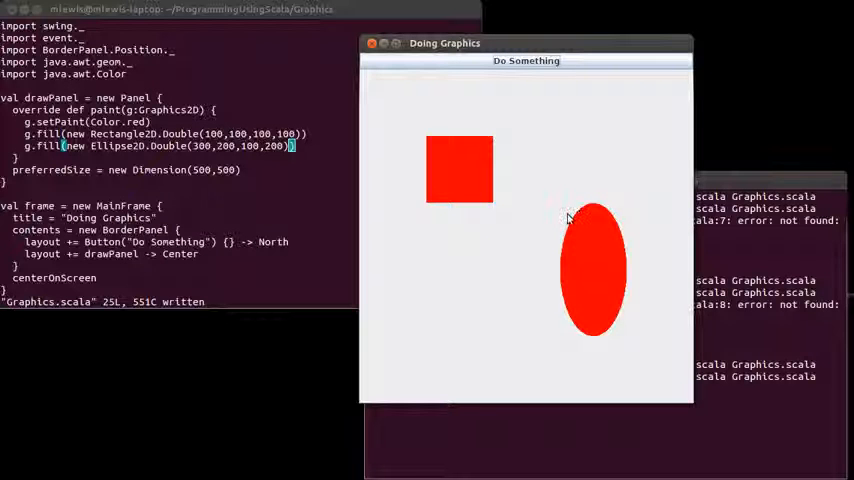
mouse_move(563, 218)
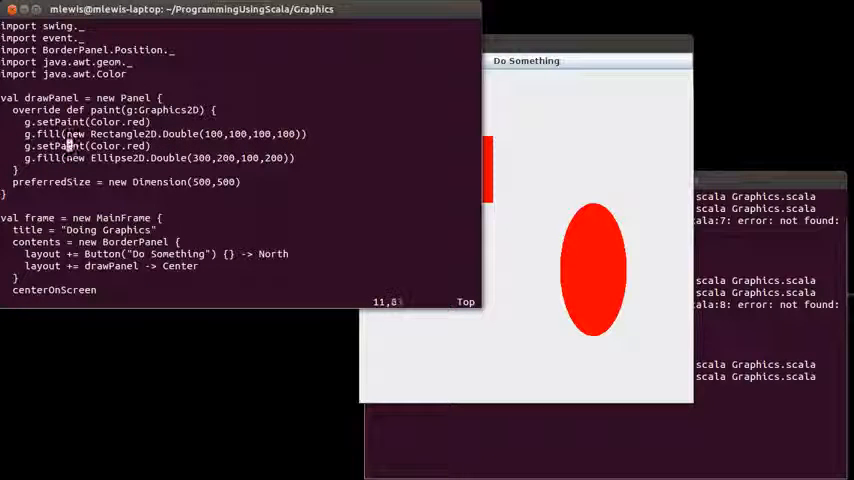
Type 'blue' to change the color in the copied setPaint line.
type("blue")
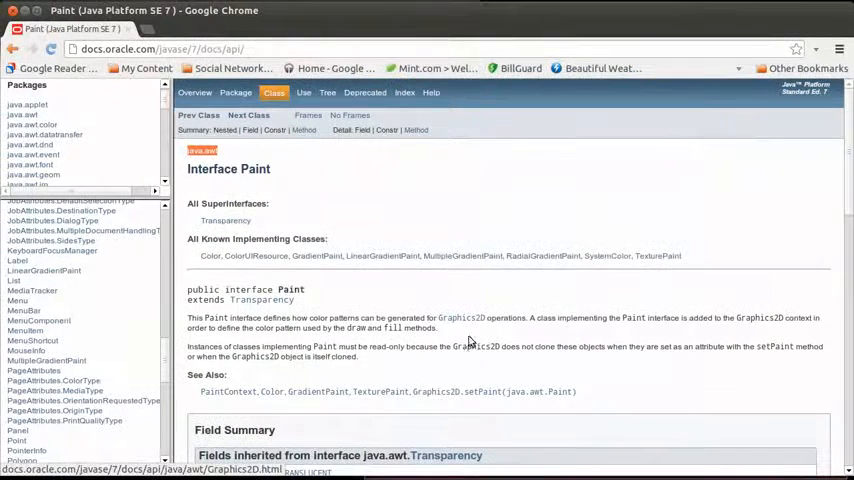
left_click(211, 256)
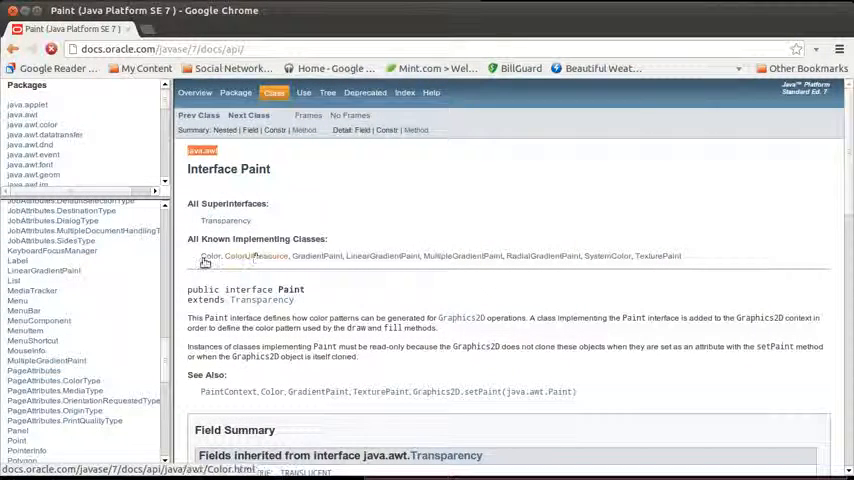
left_click(211, 255)
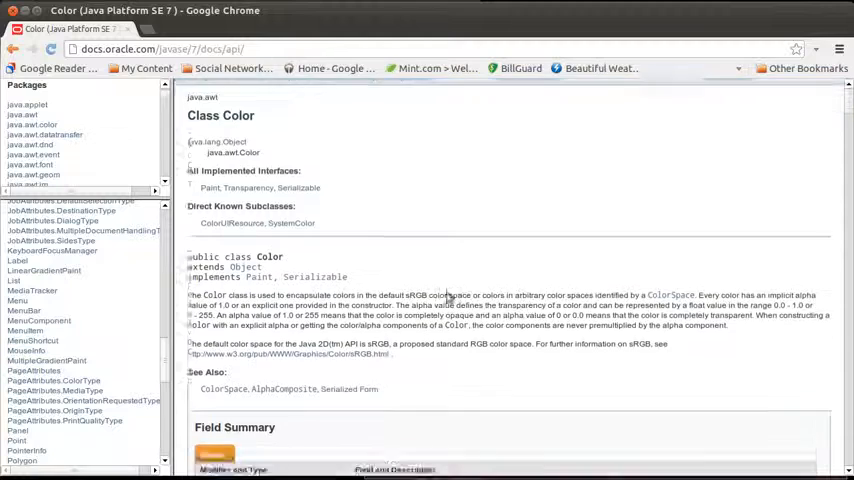
scroll("down", 3)
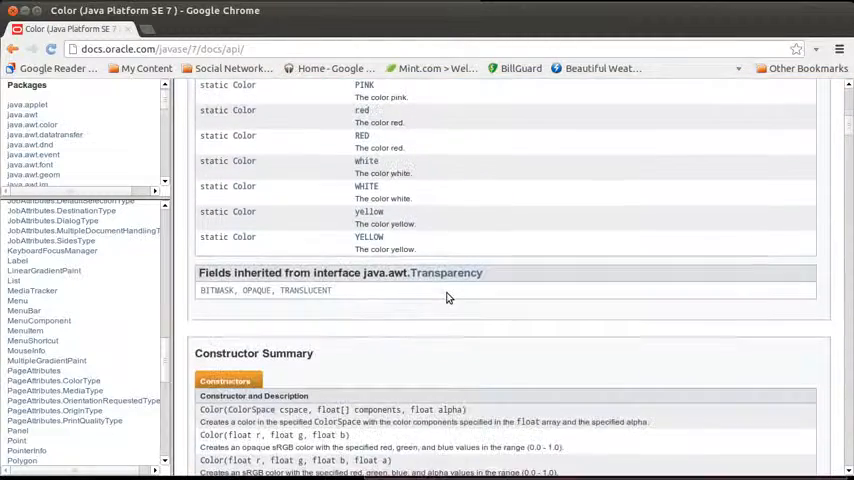
scroll("up", 3)
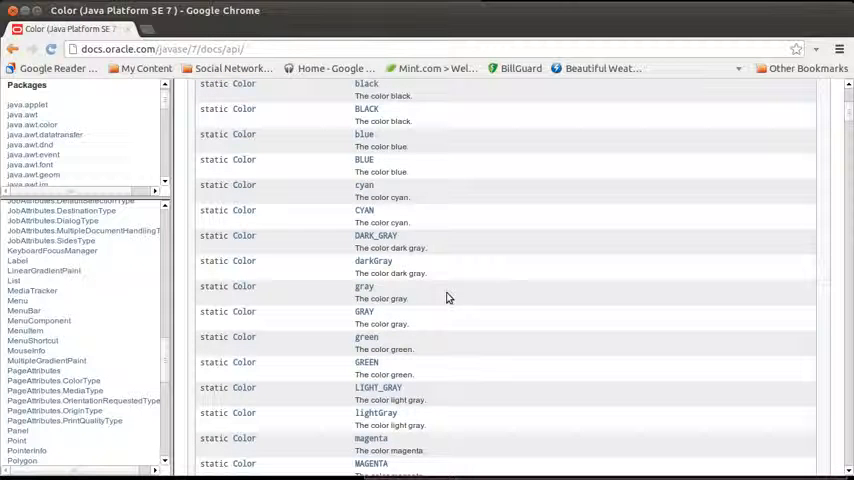
scroll("down", 3)
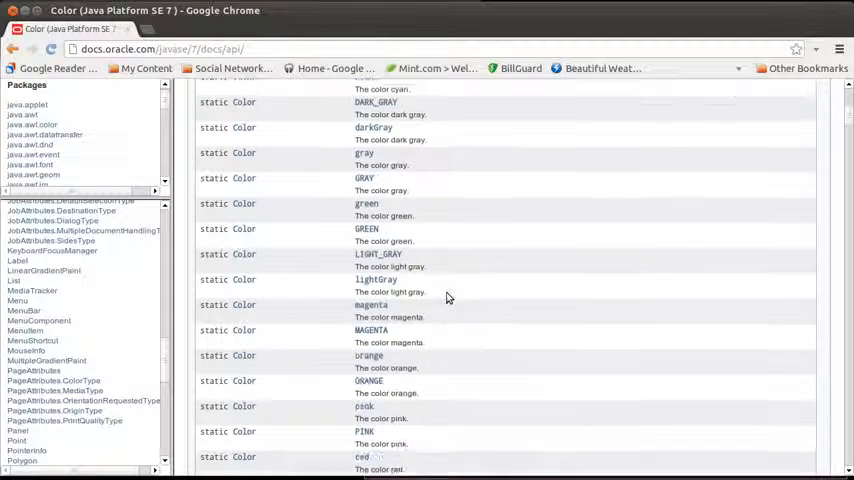
scroll("down", 3)
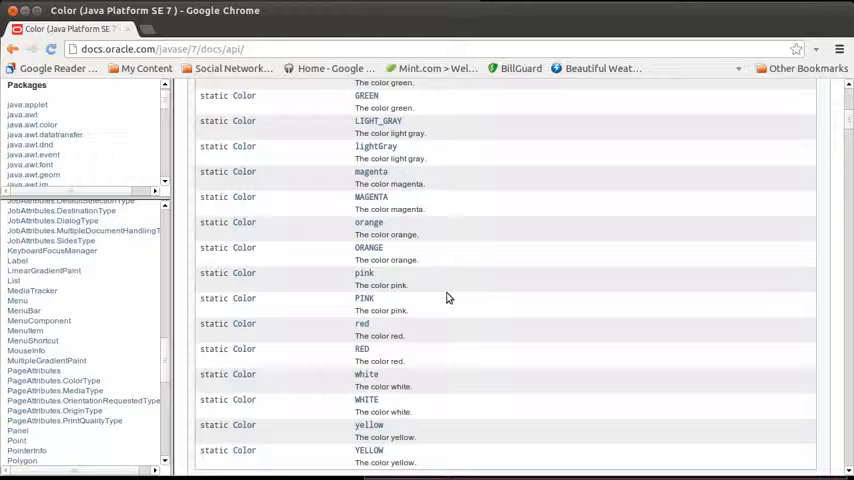
scroll("down", 3)
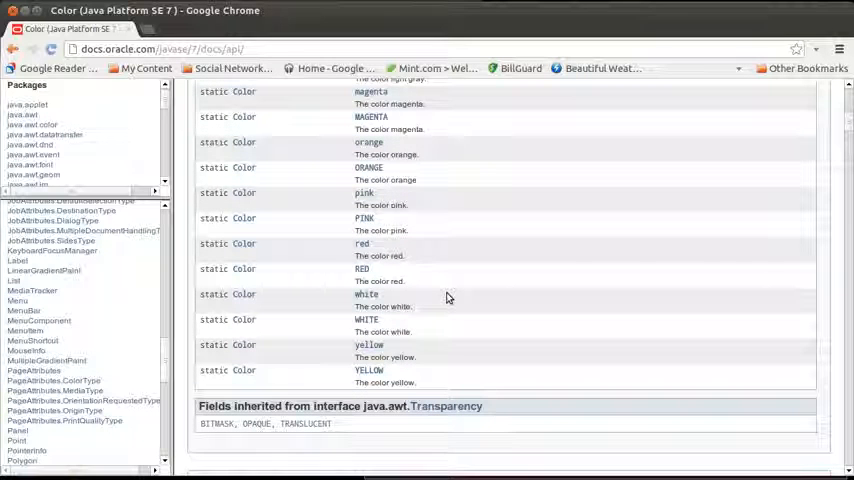
scroll("down", 3)
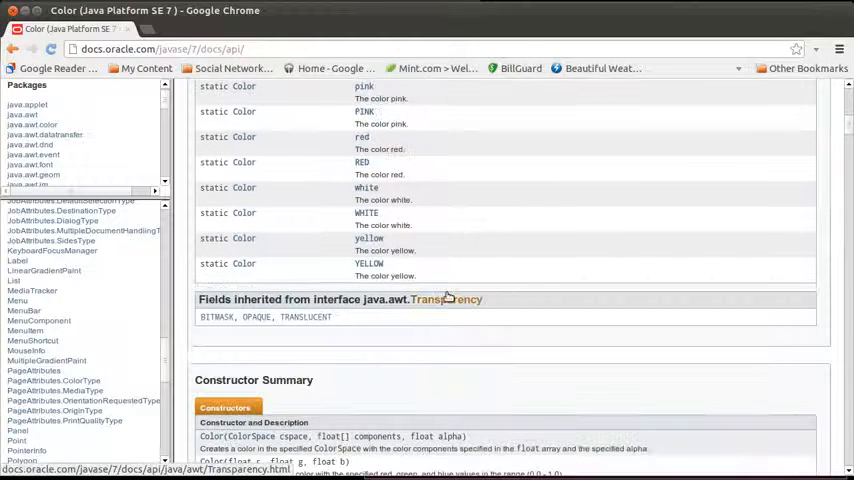
scroll("down", 3)
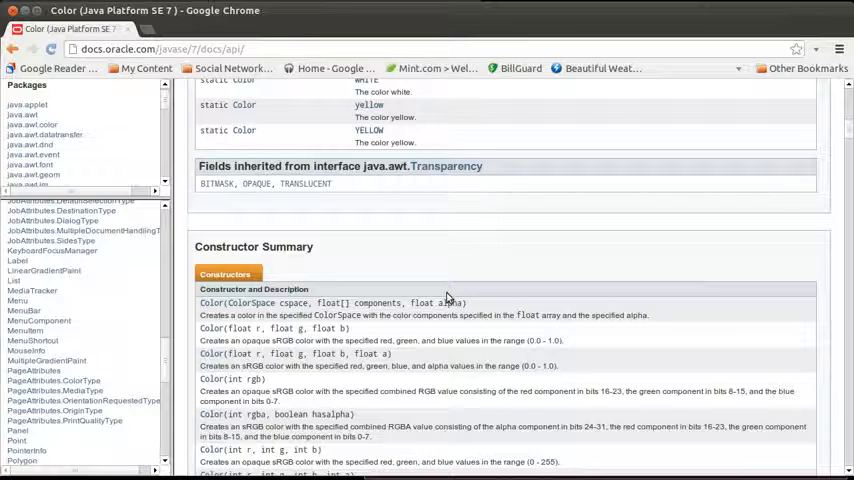
scroll("down", 3)
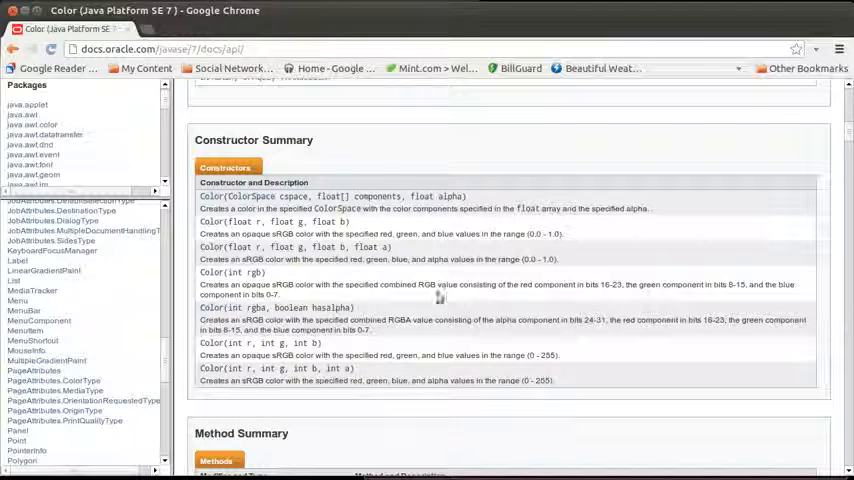
mouse_move(302, 365)
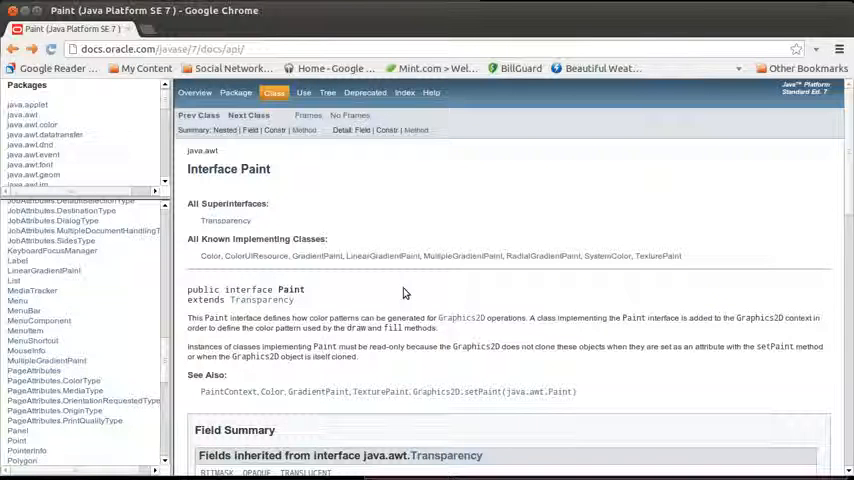
mouse_move(341, 279)
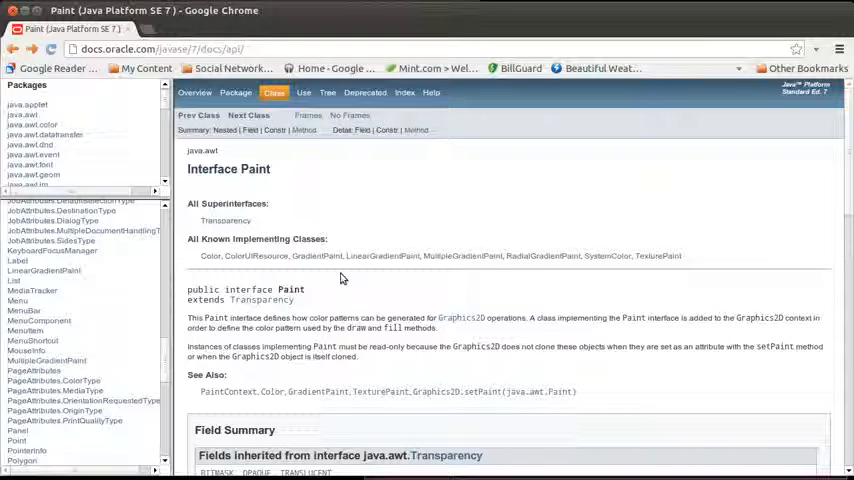
mouse_move(318, 256)
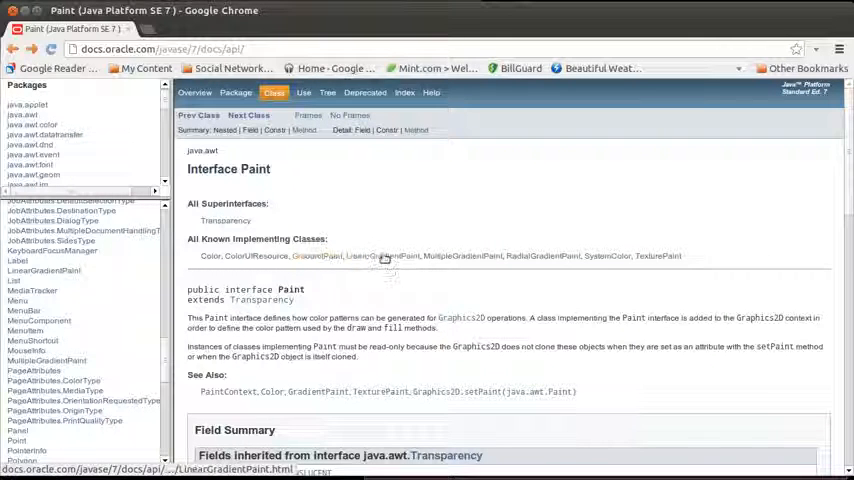
Open the LinearGradientPaint docs and read its description, constructor summary and constructor details.
left_click(358, 256)
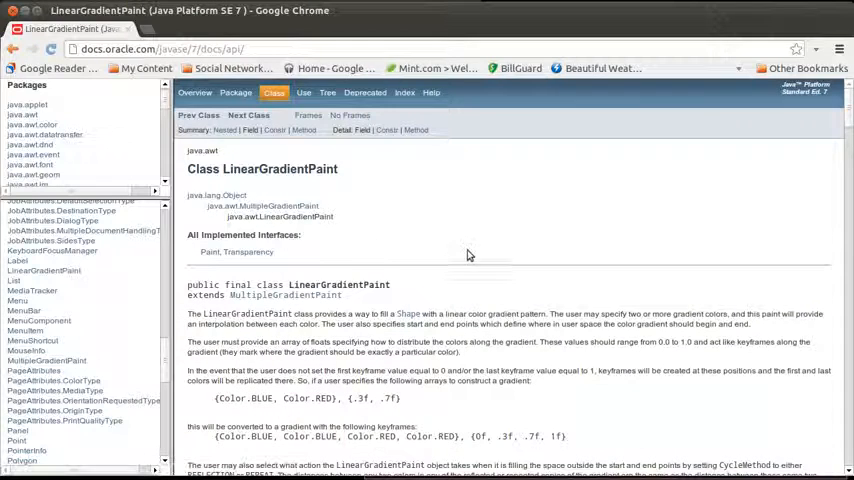
scroll("down", 3)
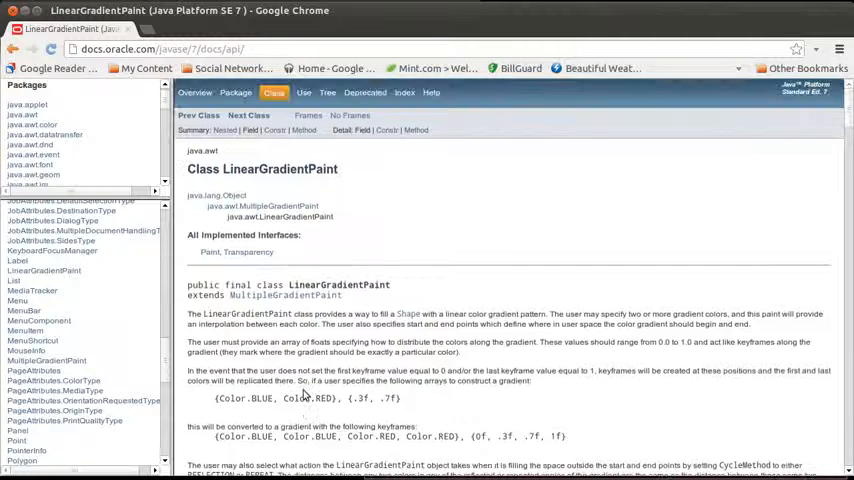
scroll("down", 3)
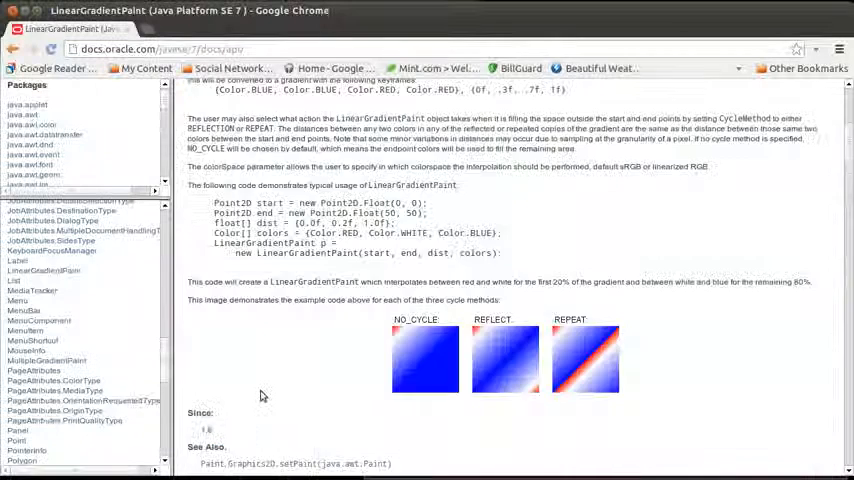
scroll("down", 3)
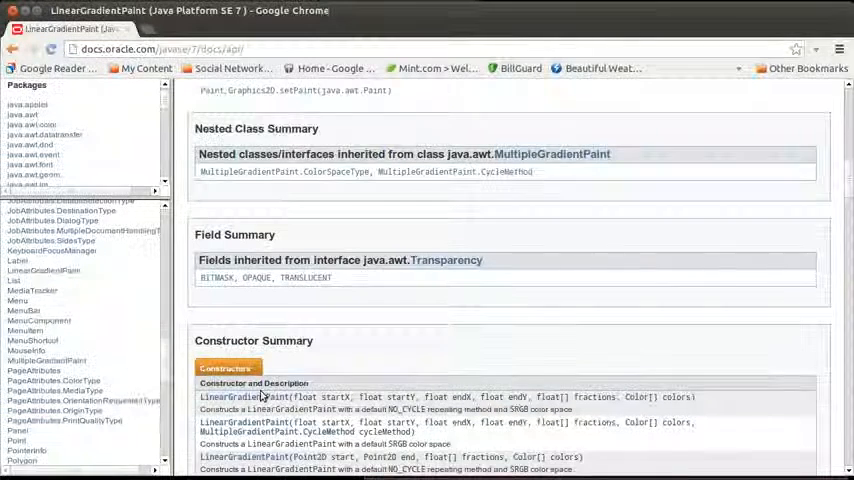
scroll("down", 3)
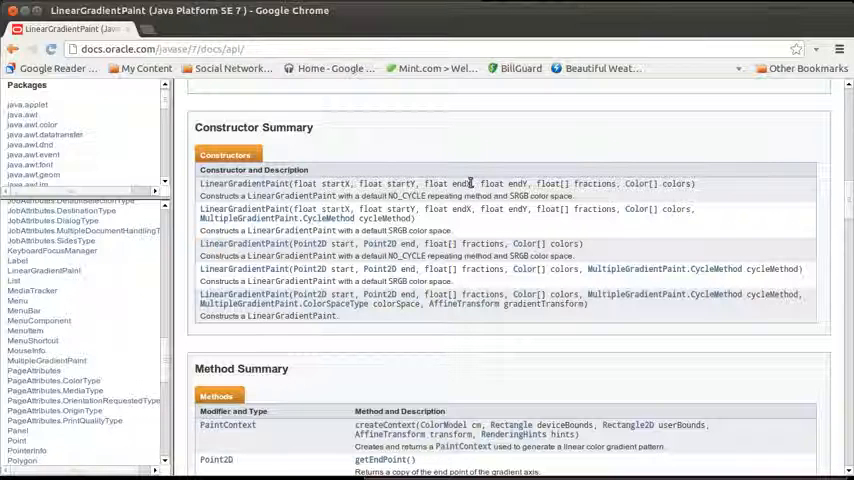
mouse_move(520, 183)
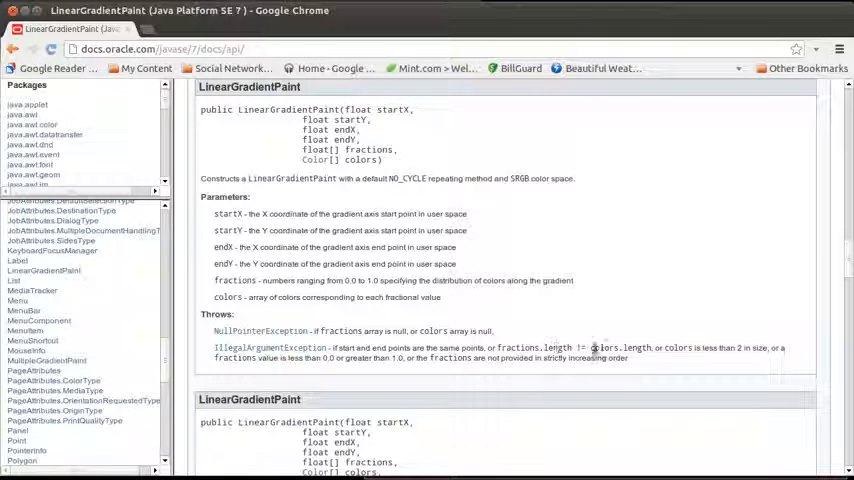
mouse_move(648, 362)
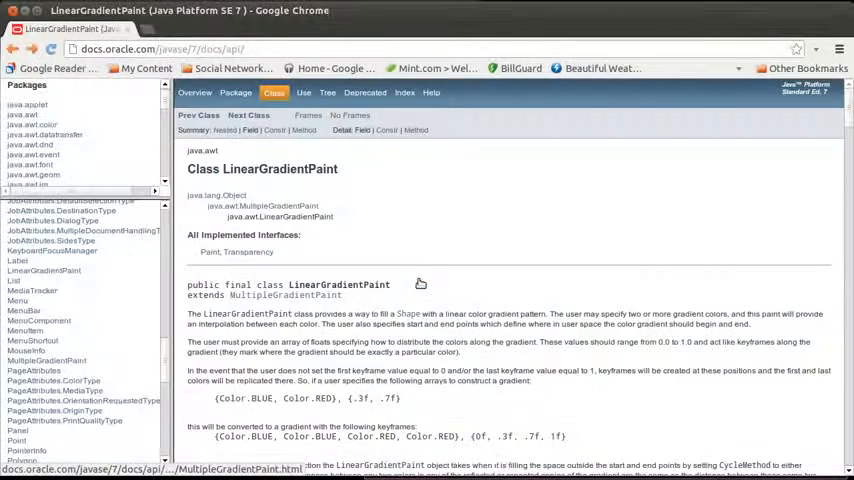
scroll("down", 3)
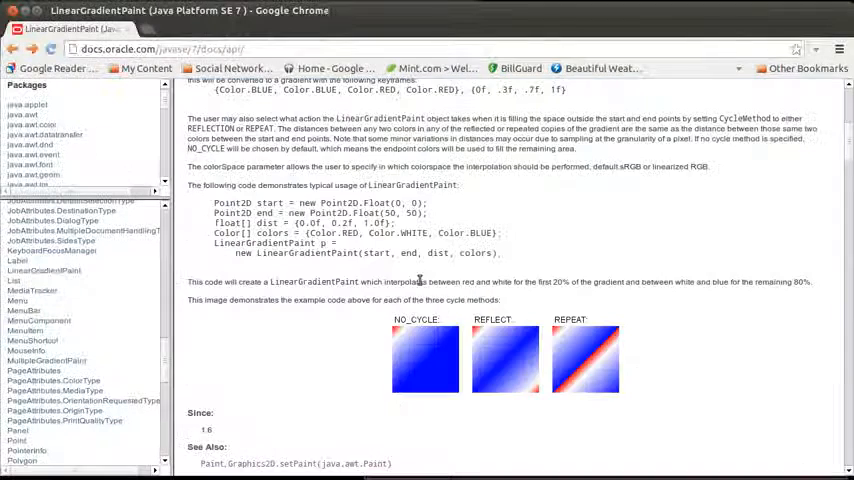
scroll("down", 3)
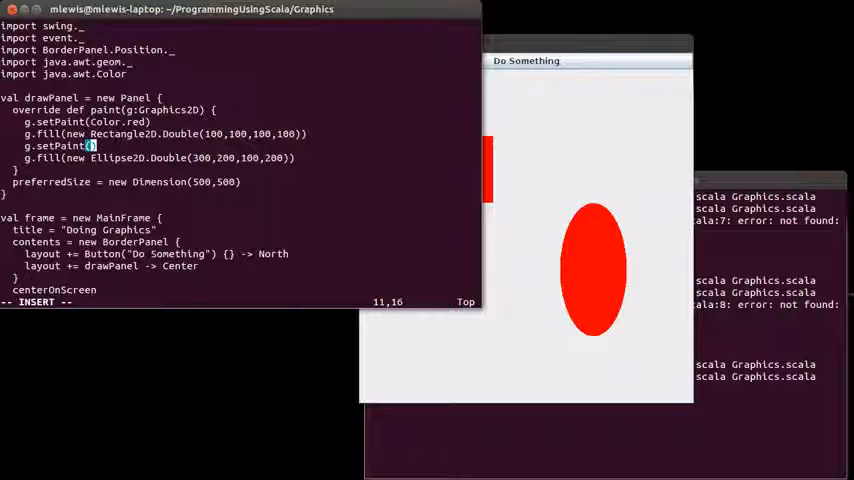
Change the import to java.awt.{Color, LinearGradientPaint} and begin new LinearGradientPaint(300,200, in setPaint.
type("new LinearGradientPai")
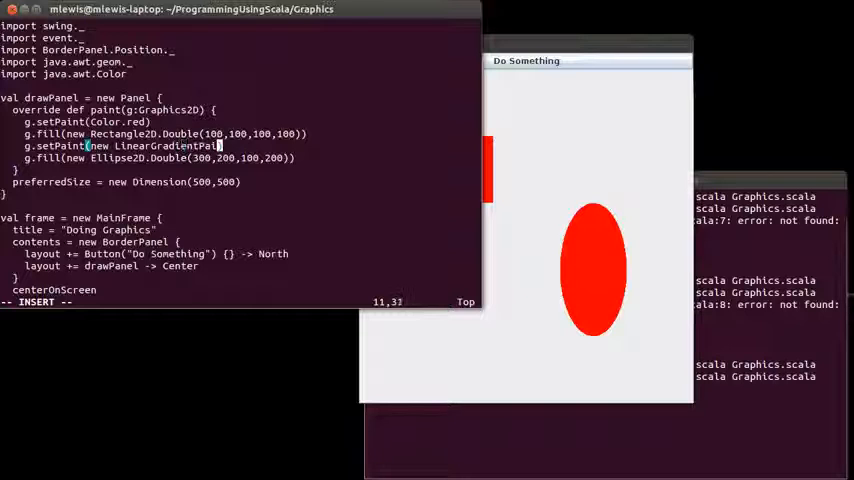
type("())")
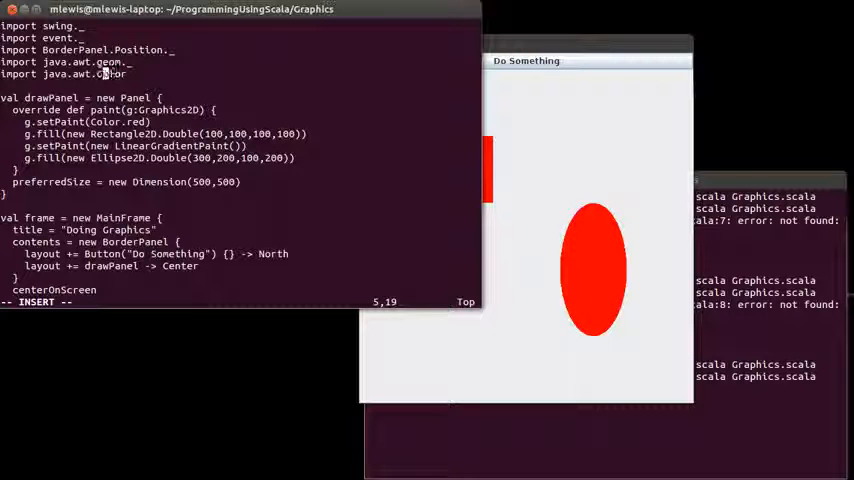
type("{")
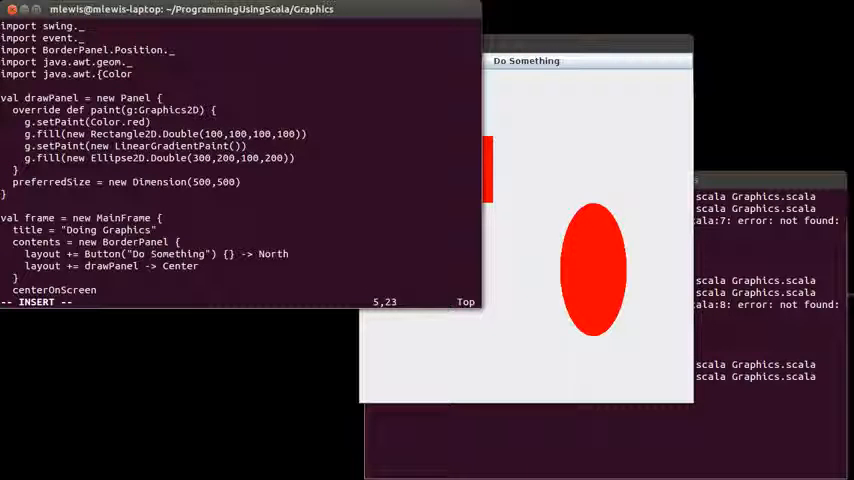
type(", LinearGradie")
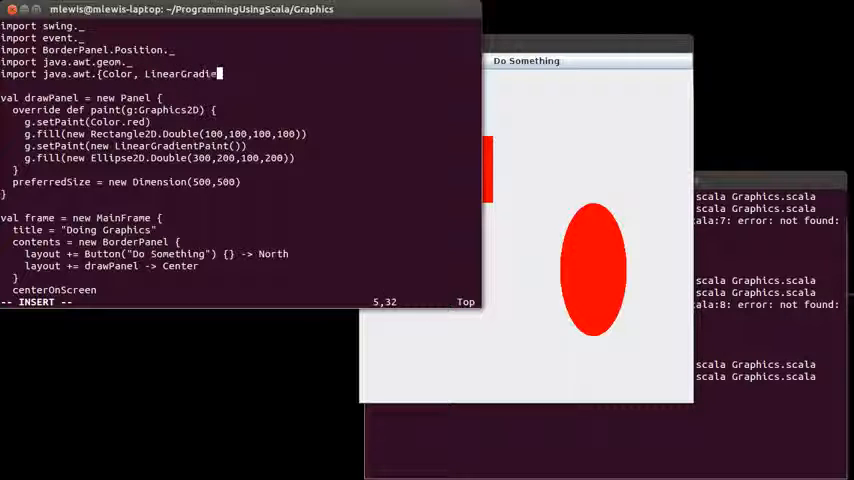
type("ntPaint}")
left_click(125, 145)
type("300,200,")
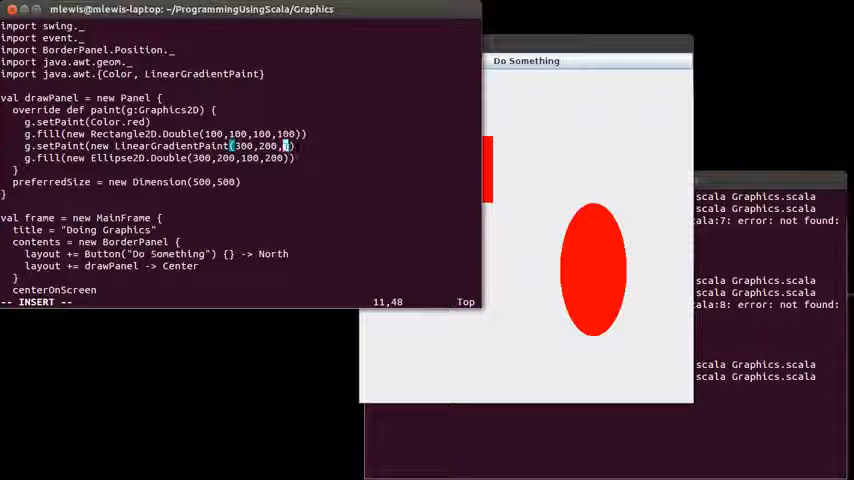
type("50")
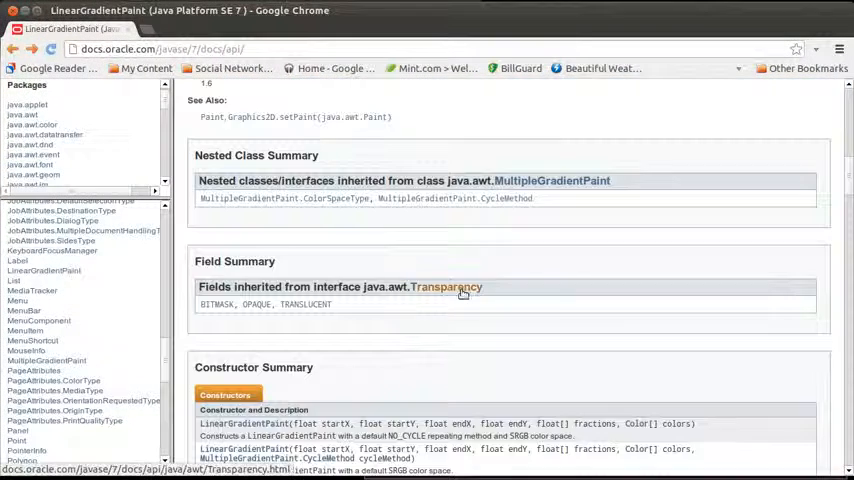
scroll("down", 3)
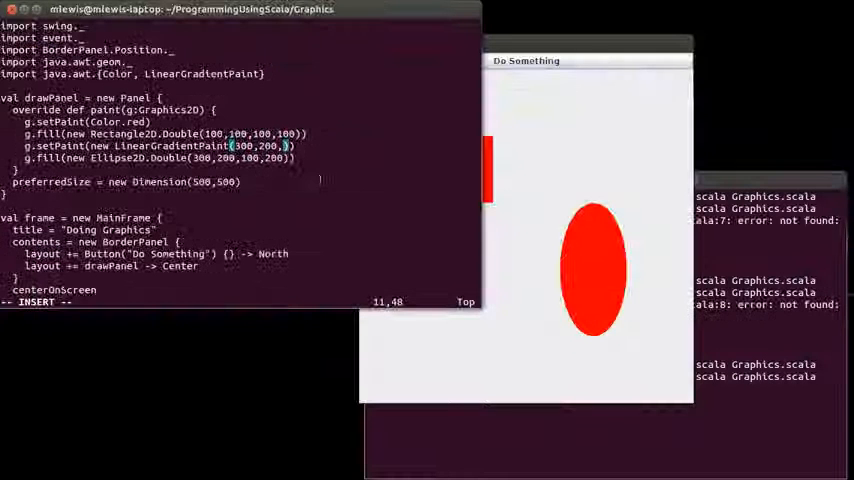
Add end point 350,200, fractions Array(0.0f,0.5f,1.0f) and colours Color.green, Color.blue.
type("350,")
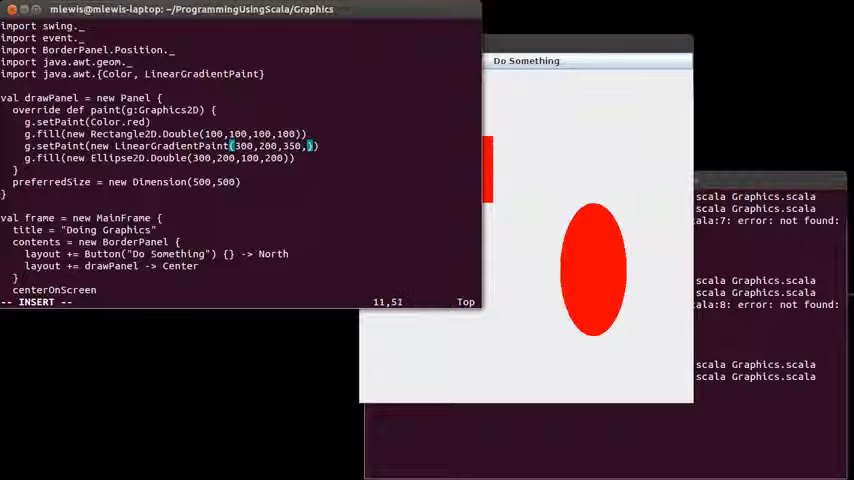
type("200,")
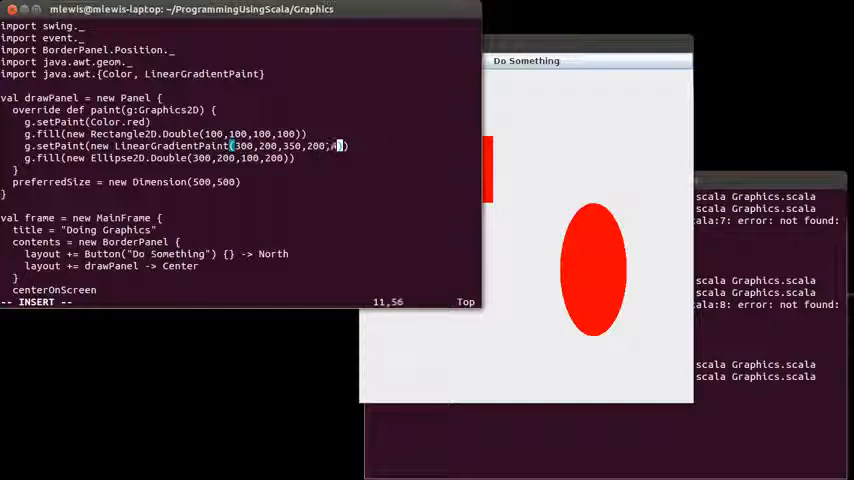
type("Array(0.0f,0.5f,1.0f),Array(Color.green,Color.")
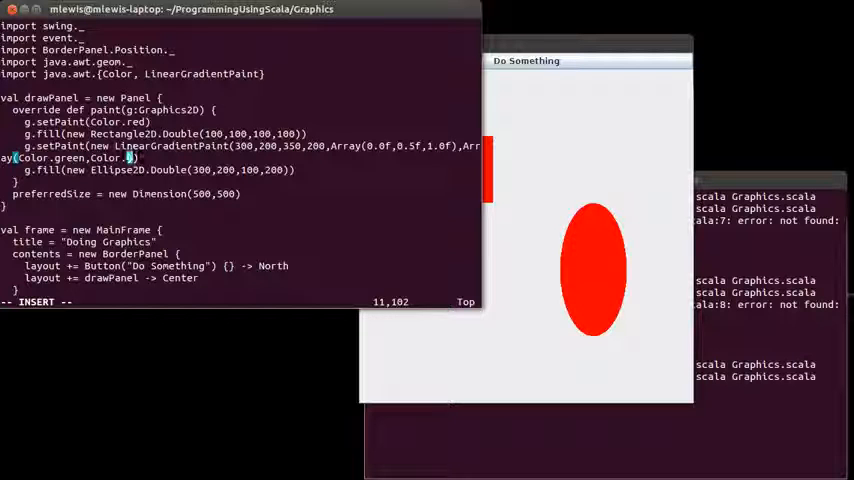
type("blue")
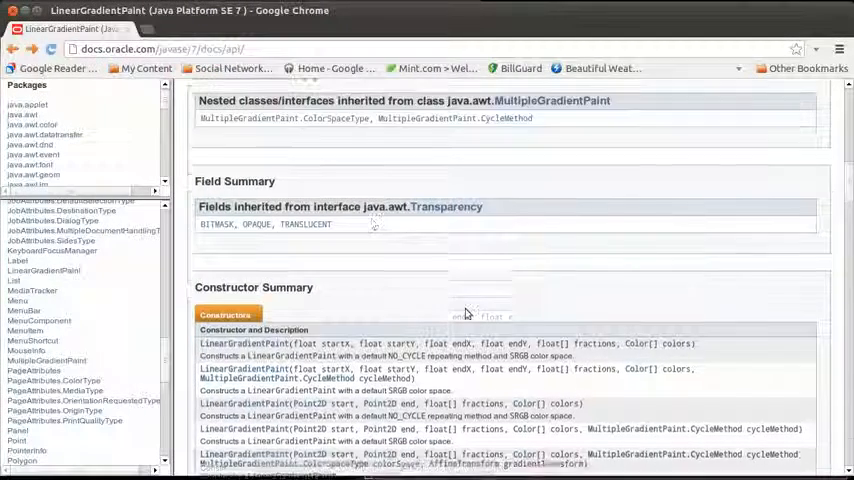
scroll("down", 3)
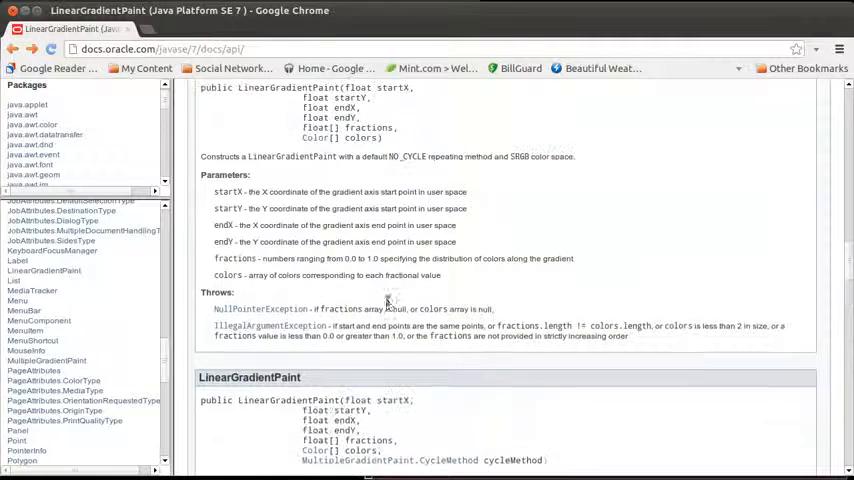
scroll("down", 3)
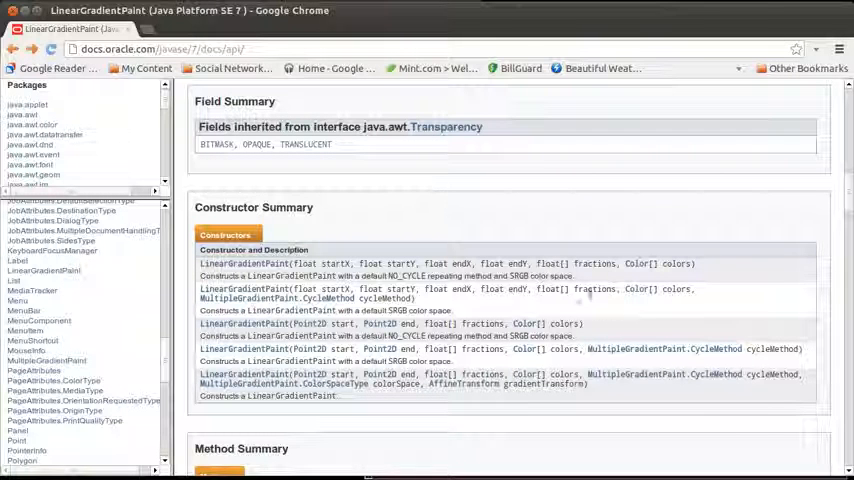
mouse_move(657, 349)
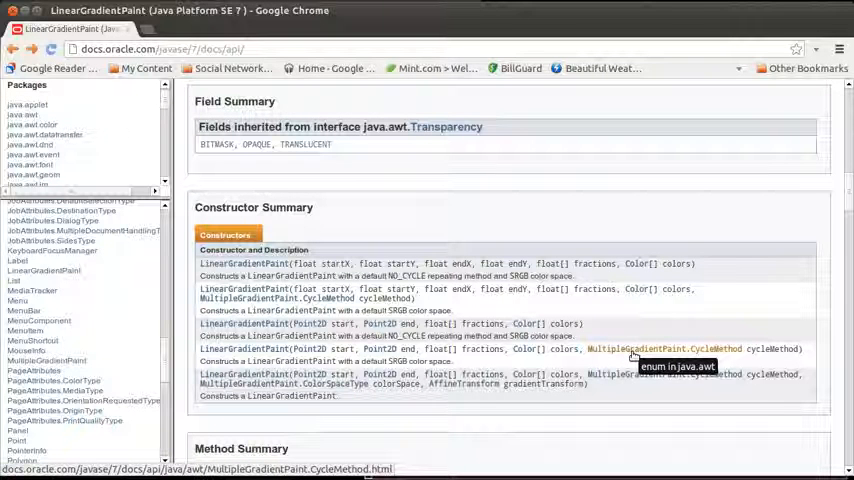
left_click(663, 348)
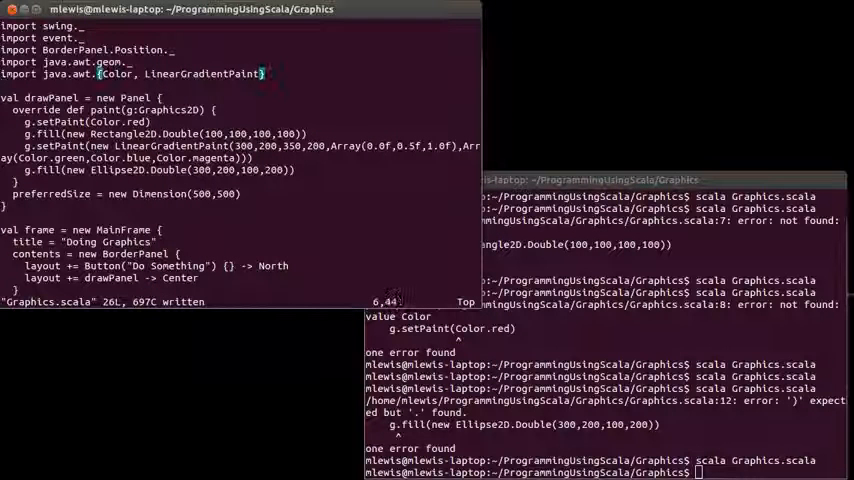
Import MultipleGradientPaint from java.awt and start a MultipleGradientPaint argument after the colour array.
key("i")
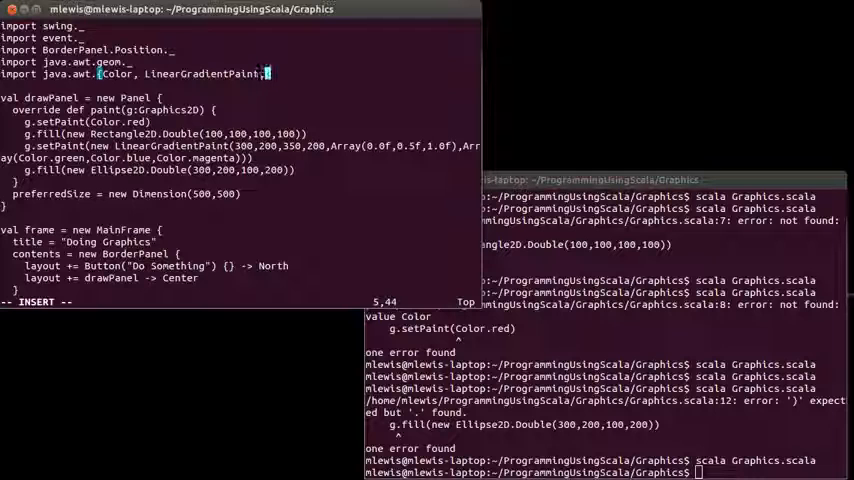
type("Mulllt")
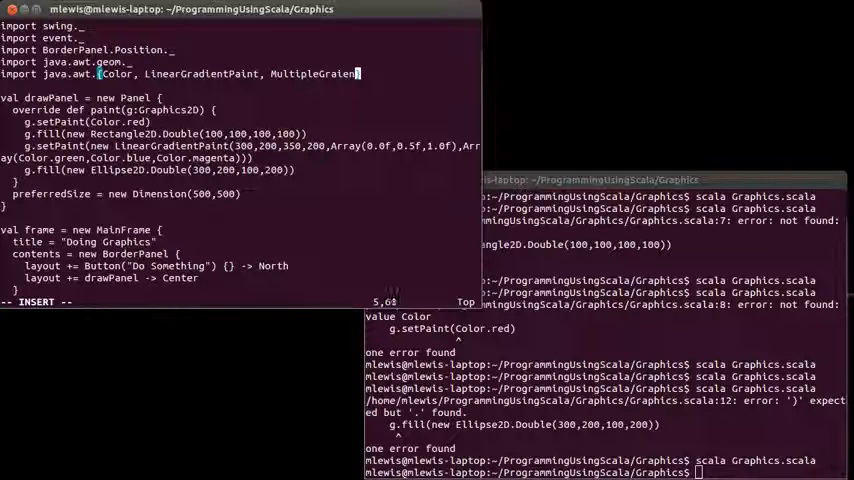
type("Paint")
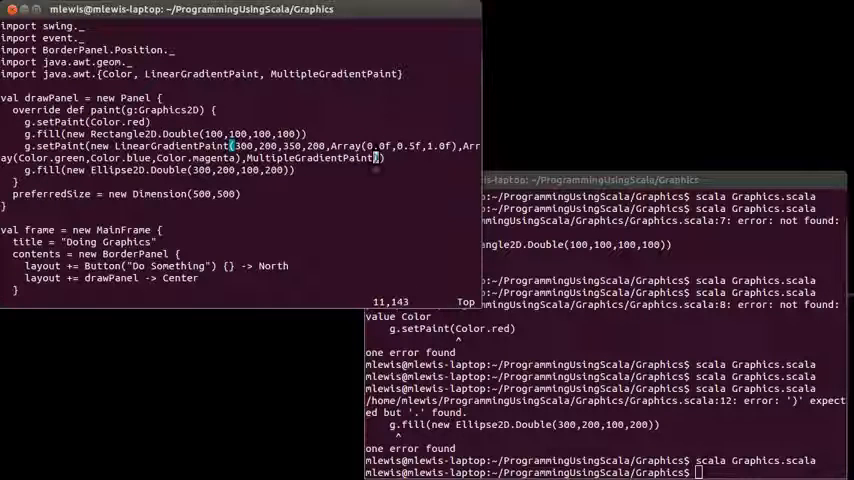
key("i")
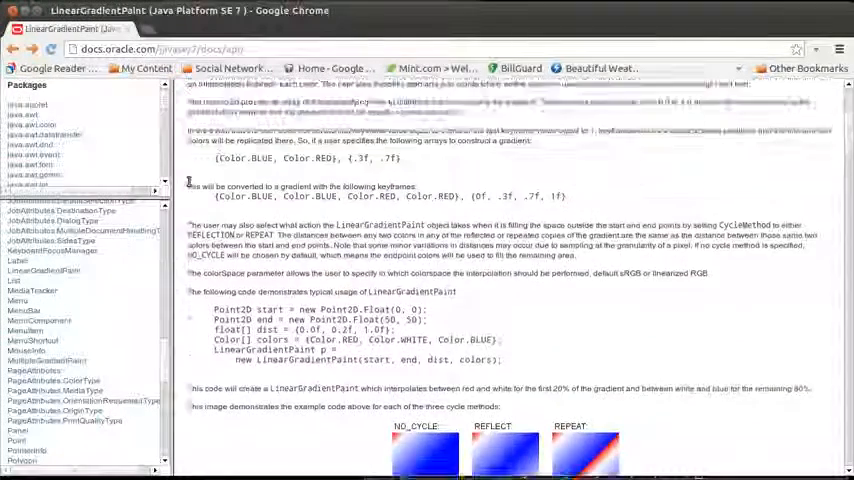
Scroll the LinearGradientPaint Javadoc to the NO_CYCLE, REFLECT and REPEAT example images.
scroll("down", 3)
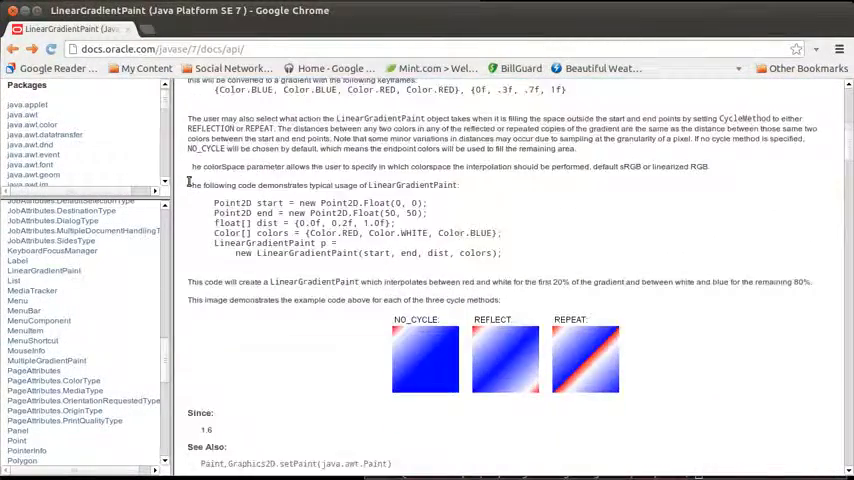
scroll("down", 3)
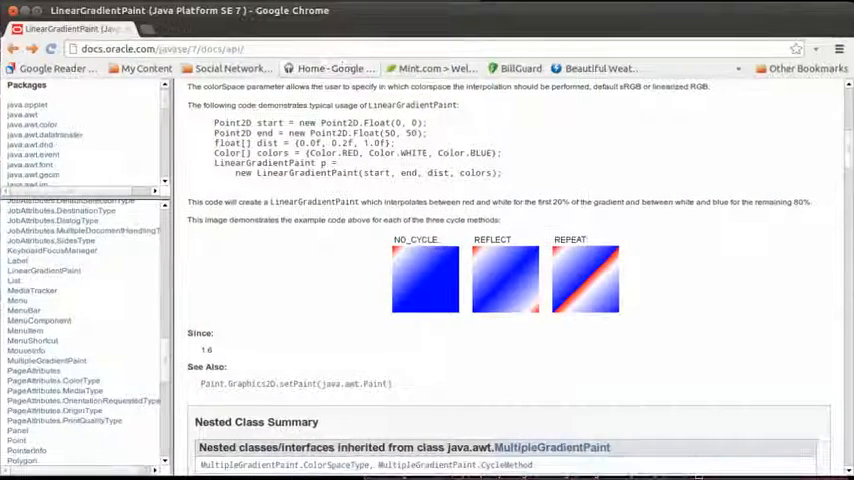
scroll("down", 3)
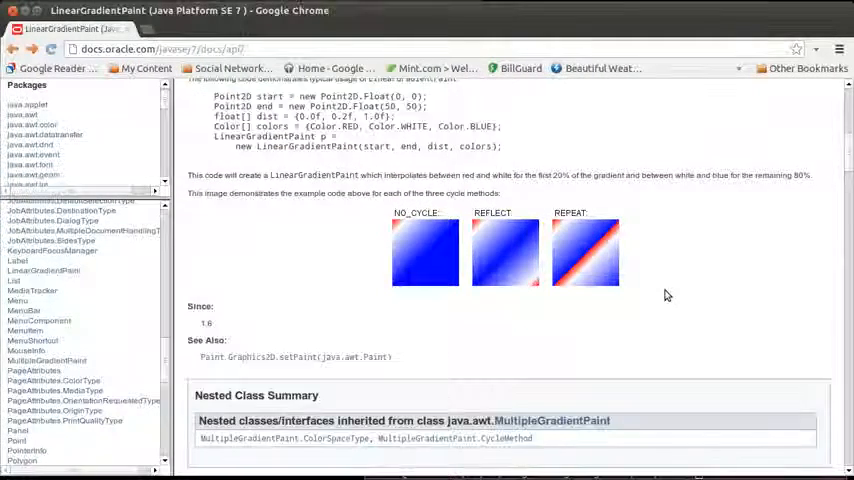
scroll("down", 3)
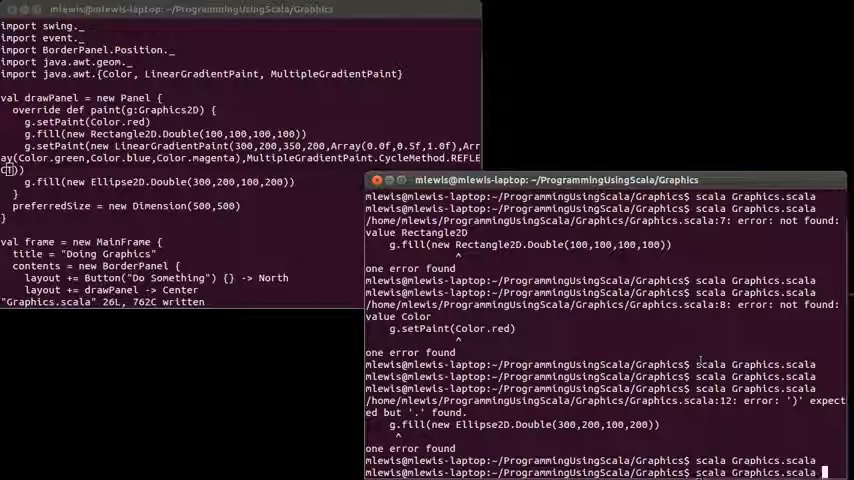
Run scala Graphics.scala with the REFLECT cycle method saved.
key("Return")
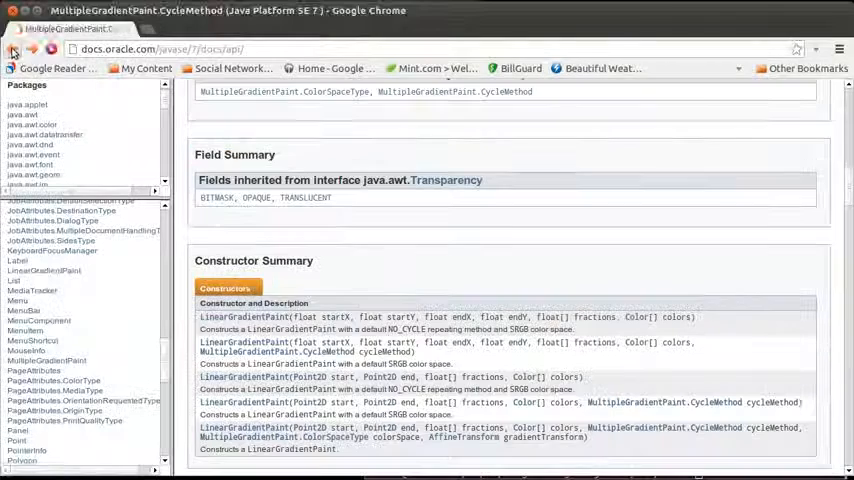
Go back and browse the RadialGradientPaint class page and its examples.
left_click(13, 49)
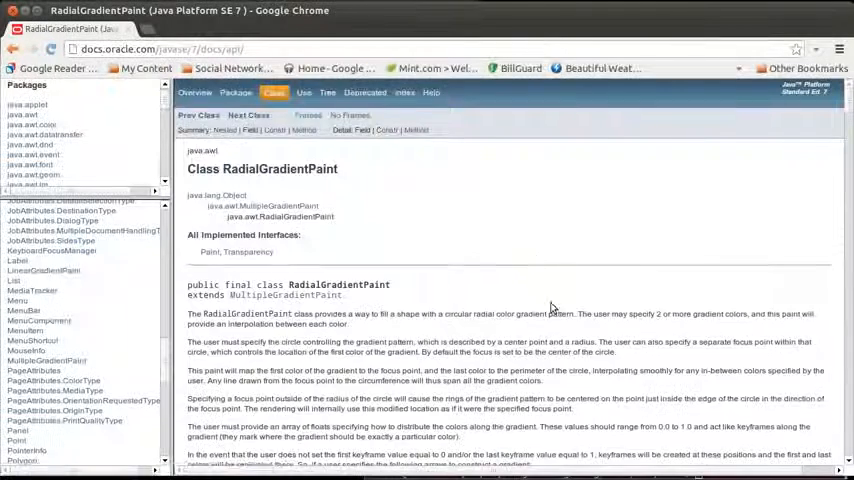
scroll("down", 3)
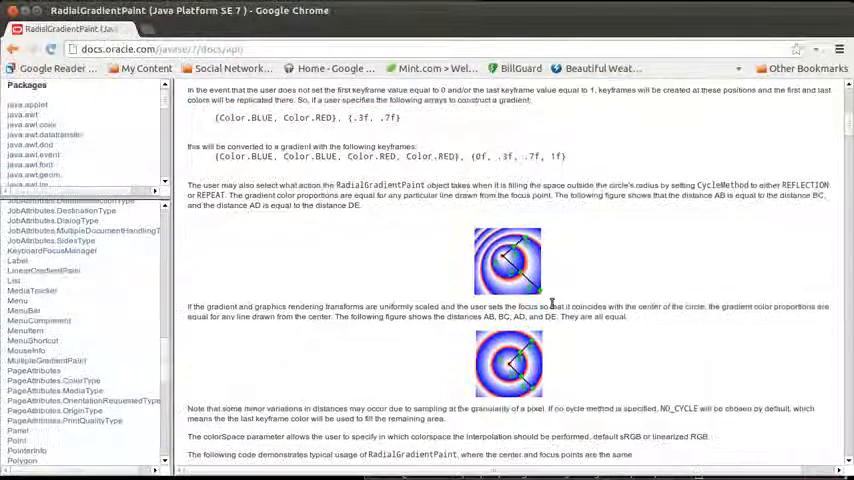
scroll("down", 3)
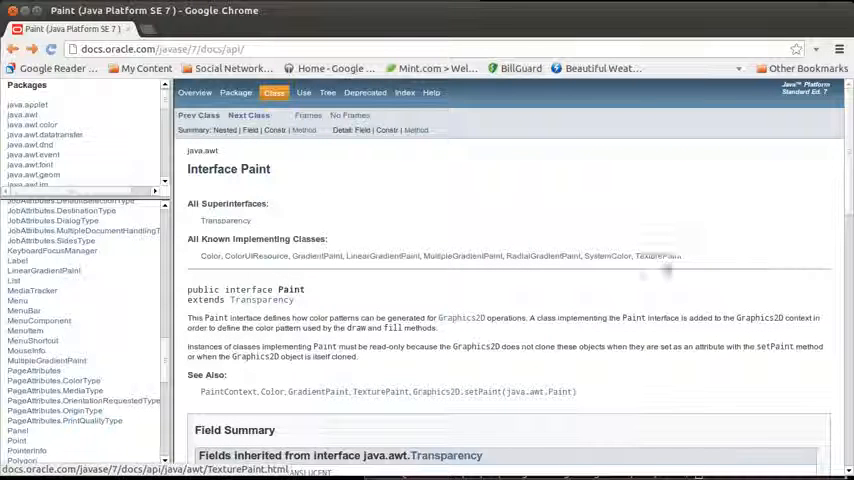
mouse_move(670, 228)
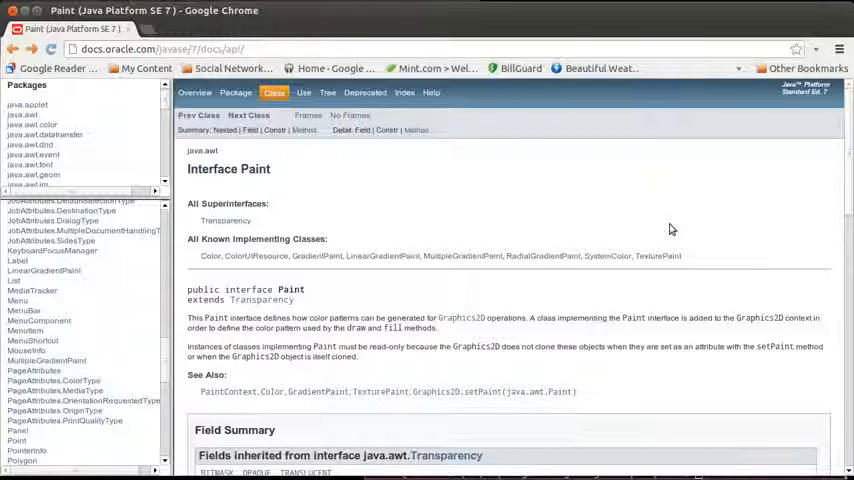